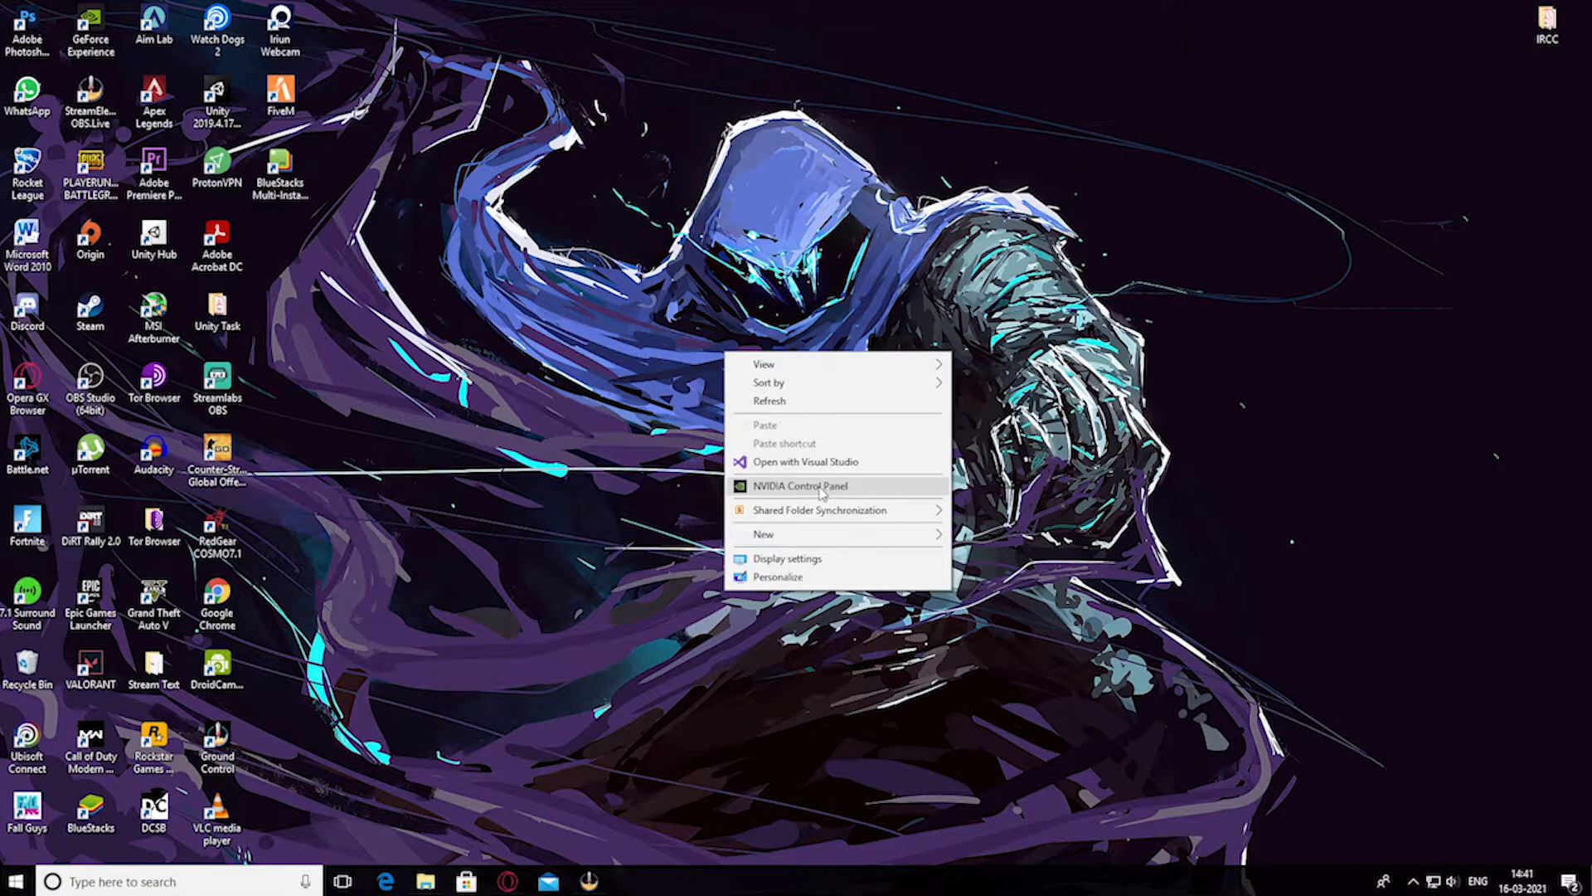
Launch the NVIDIA Control Panel from the desktop context menu
{"action": "left_click", "coordinate": [627, 496]}
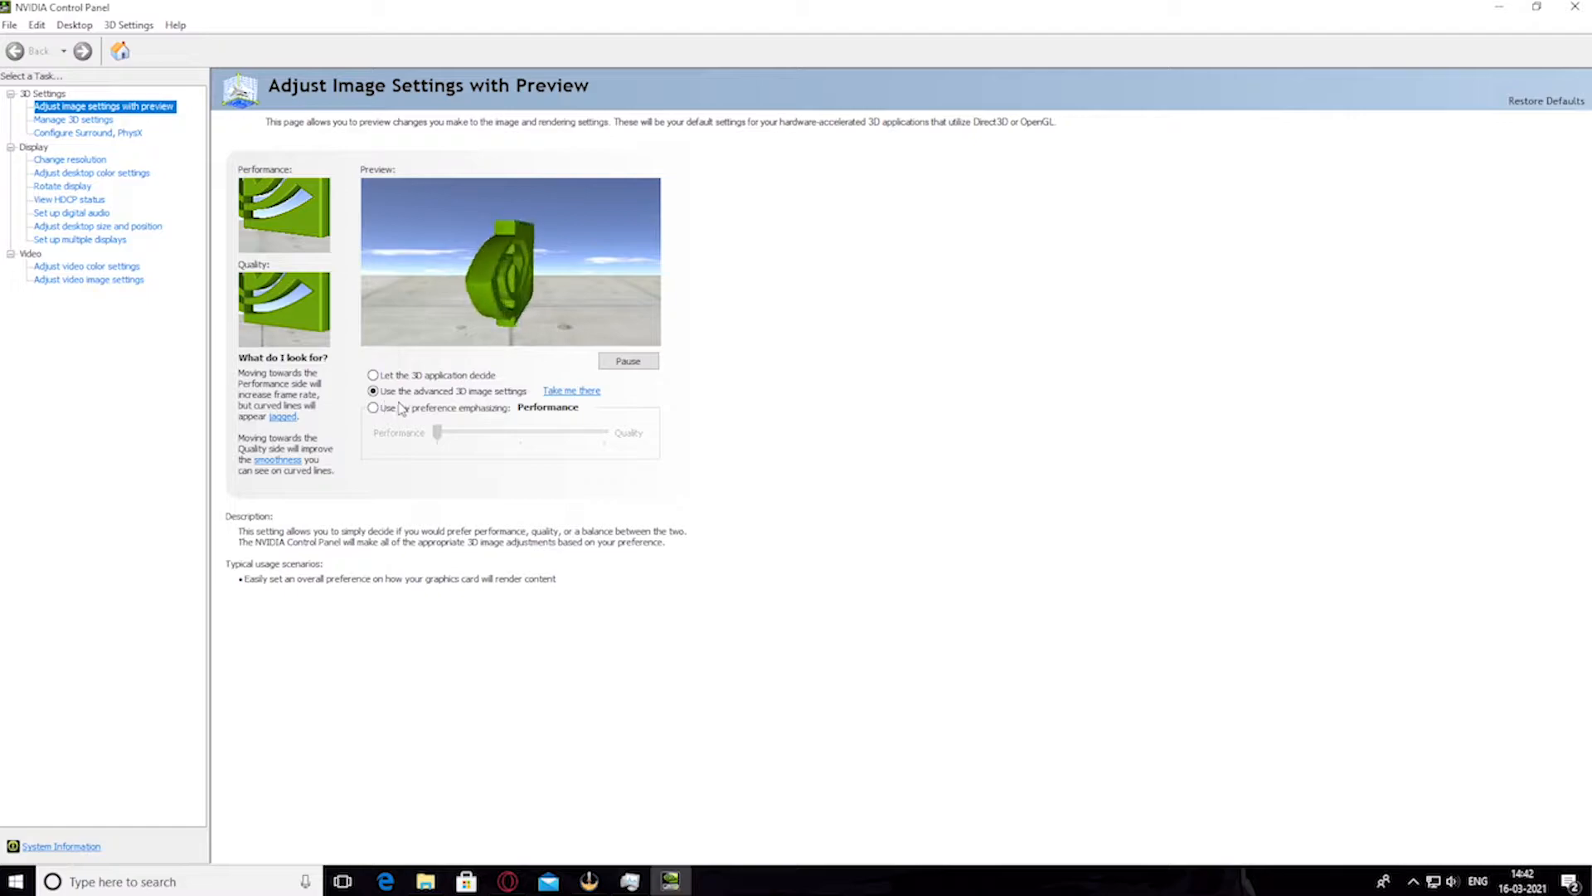
Leave 'Use the advanced 3D image settings' selected and go to Manage 3D settings
{"action": "left_click", "coordinate": [373, 391]}
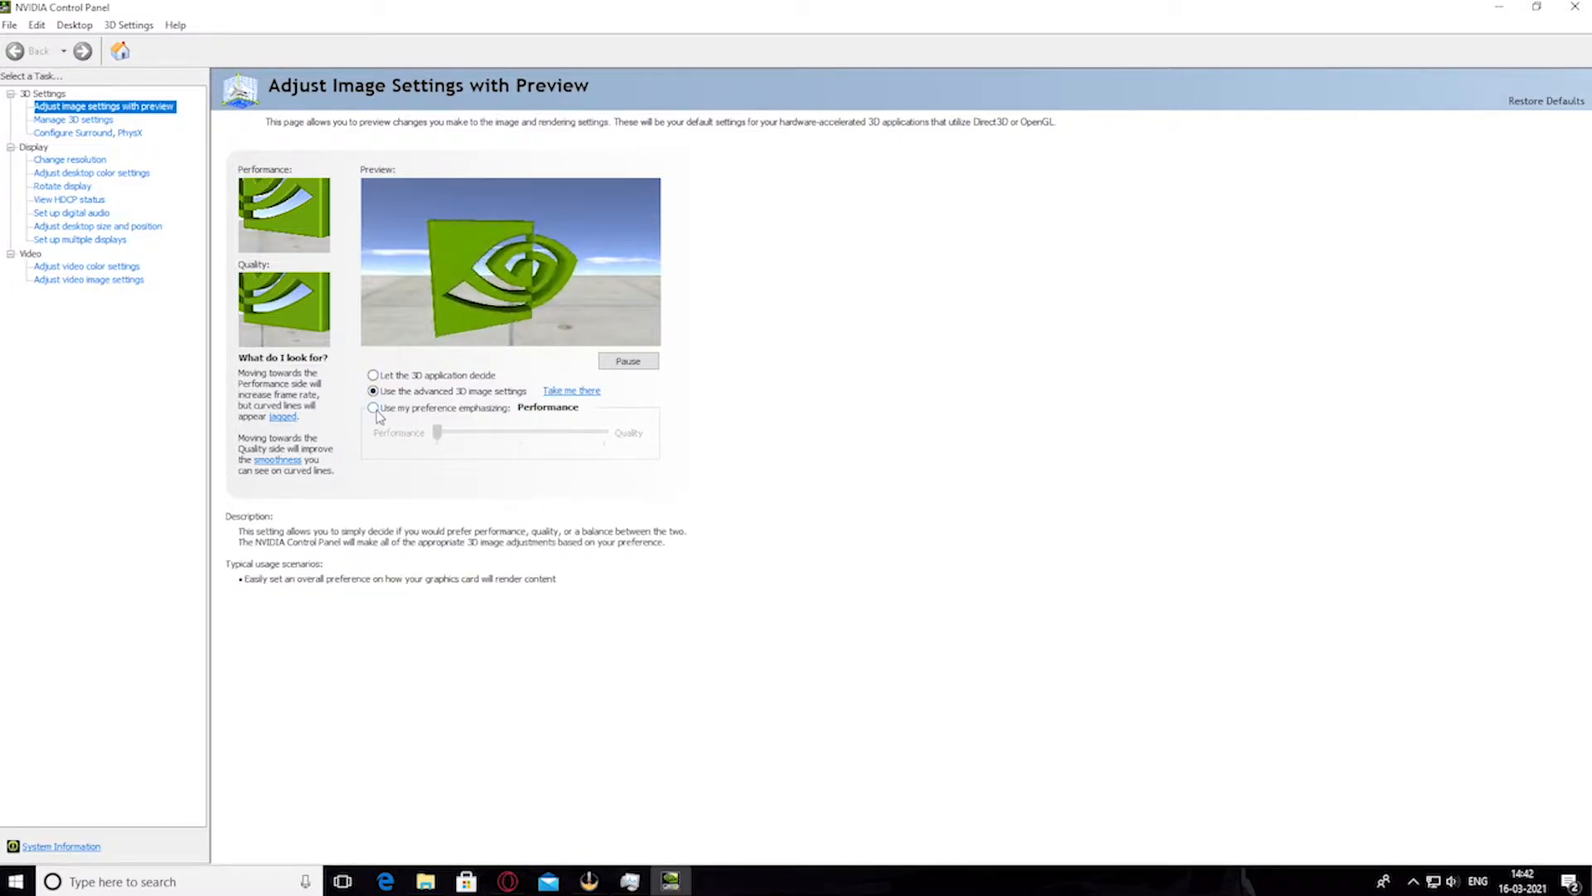
{"action": "left_click", "coordinate": [374, 408]}
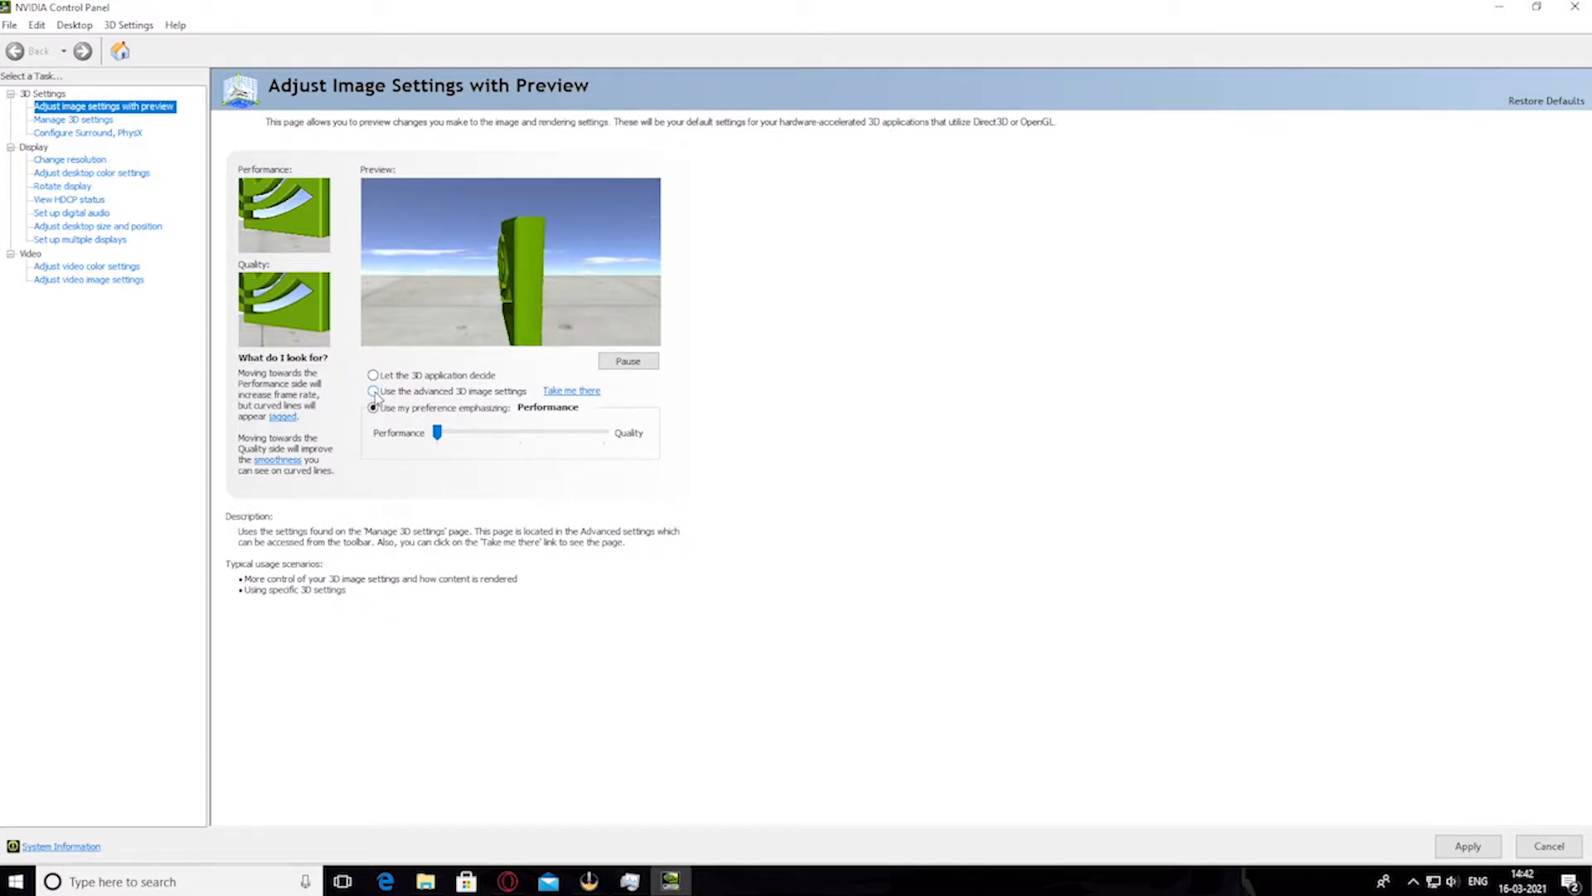
{"action": "left_click", "coordinate": [373, 391]}
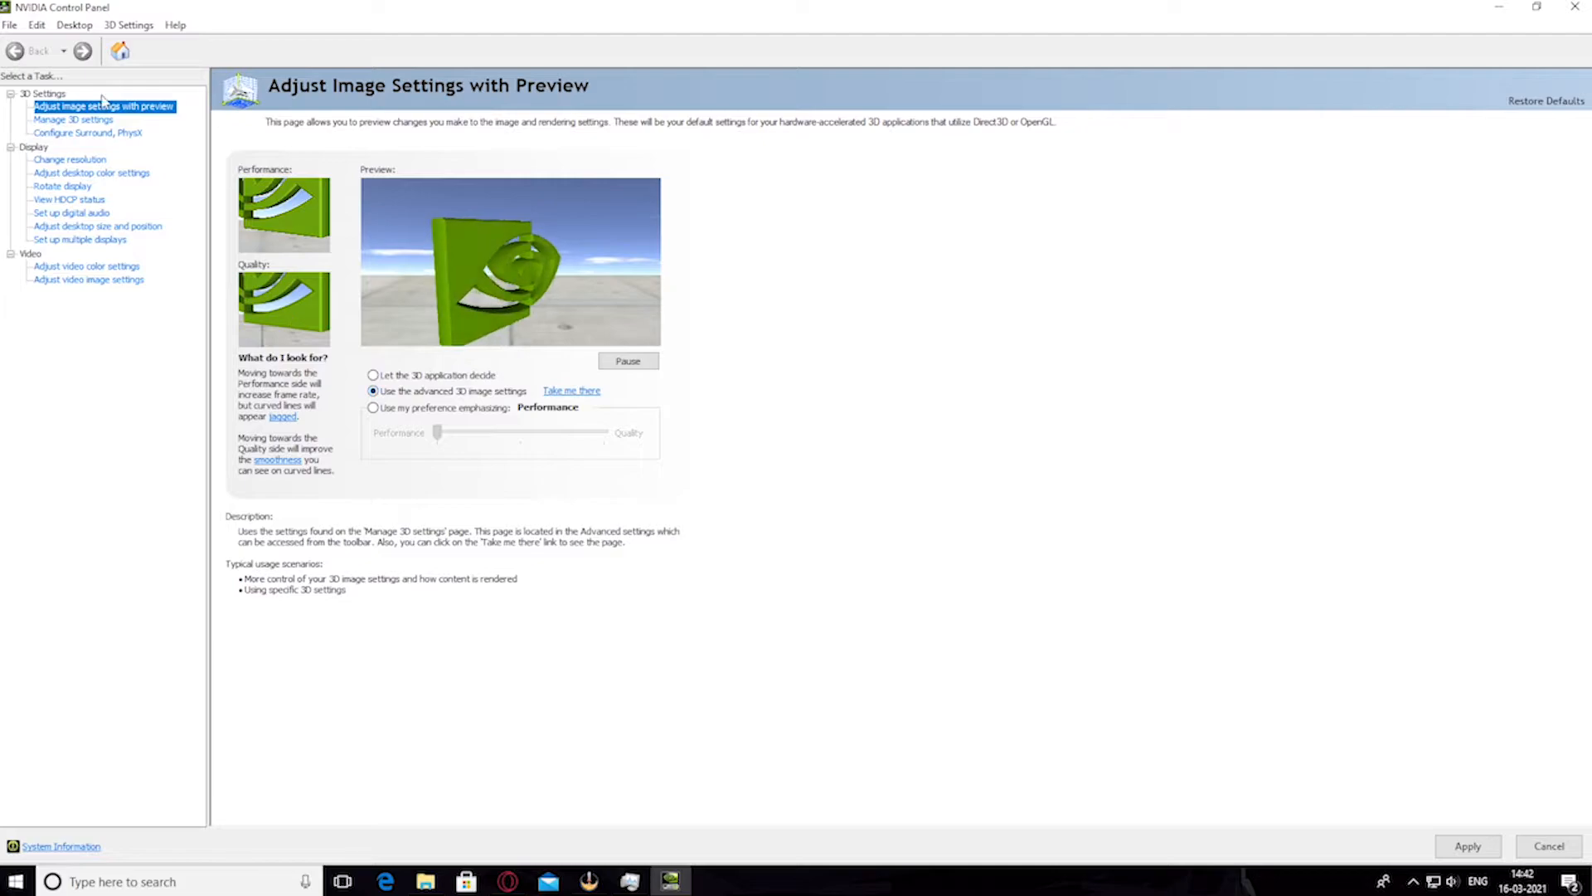
{"action": "left_click", "coordinate": [71, 119]}
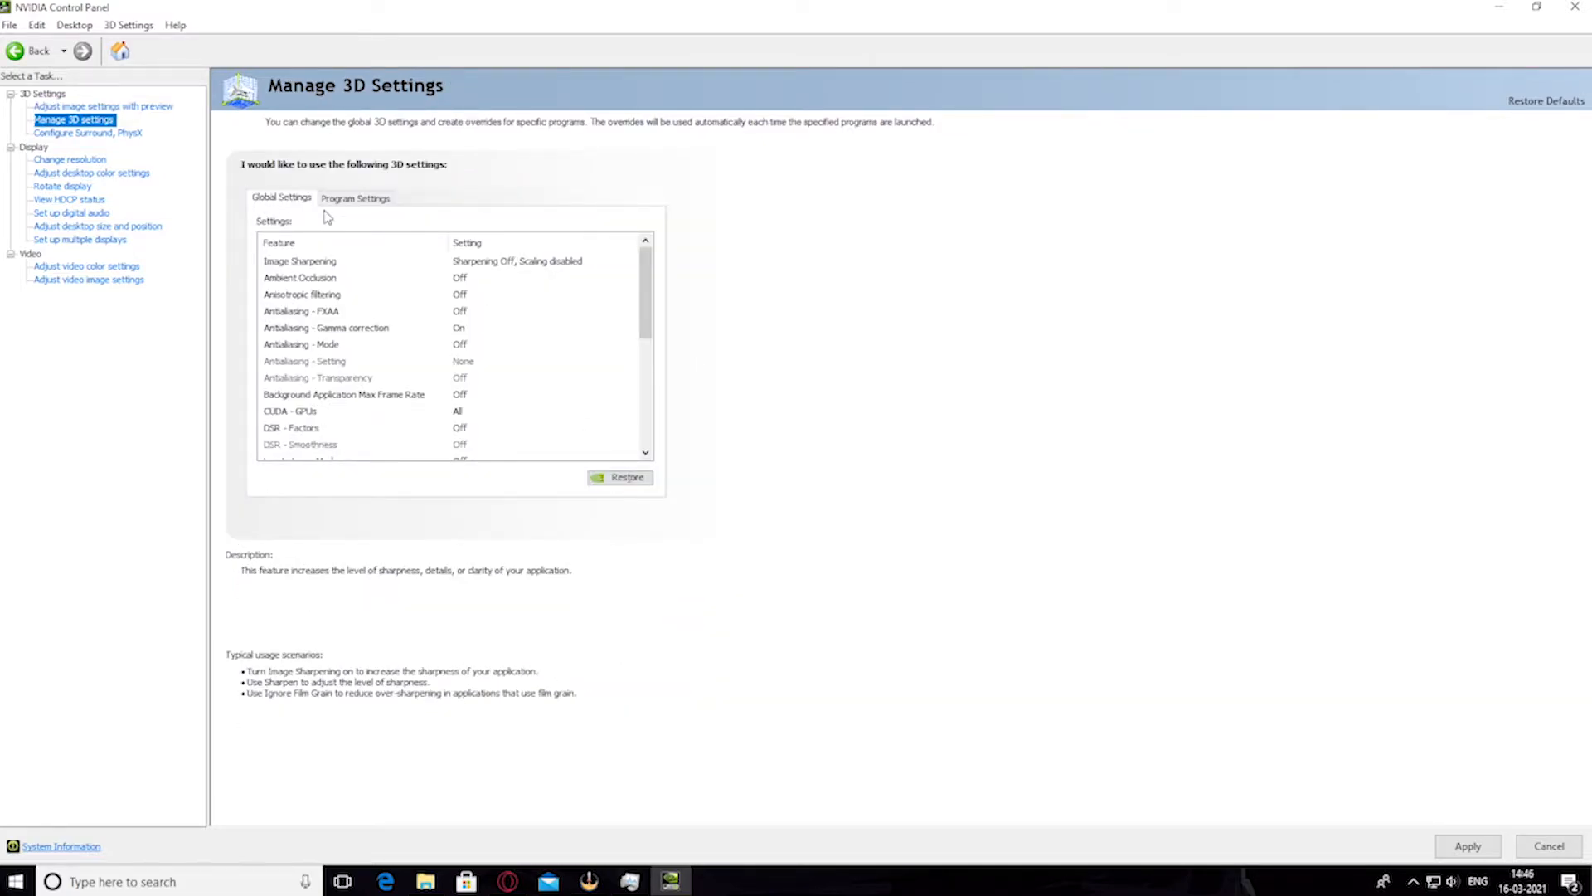
Review Global Settings briefly, then show the Program Settings list of programs to customize
{"action": "left_click", "coordinate": [355, 197]}
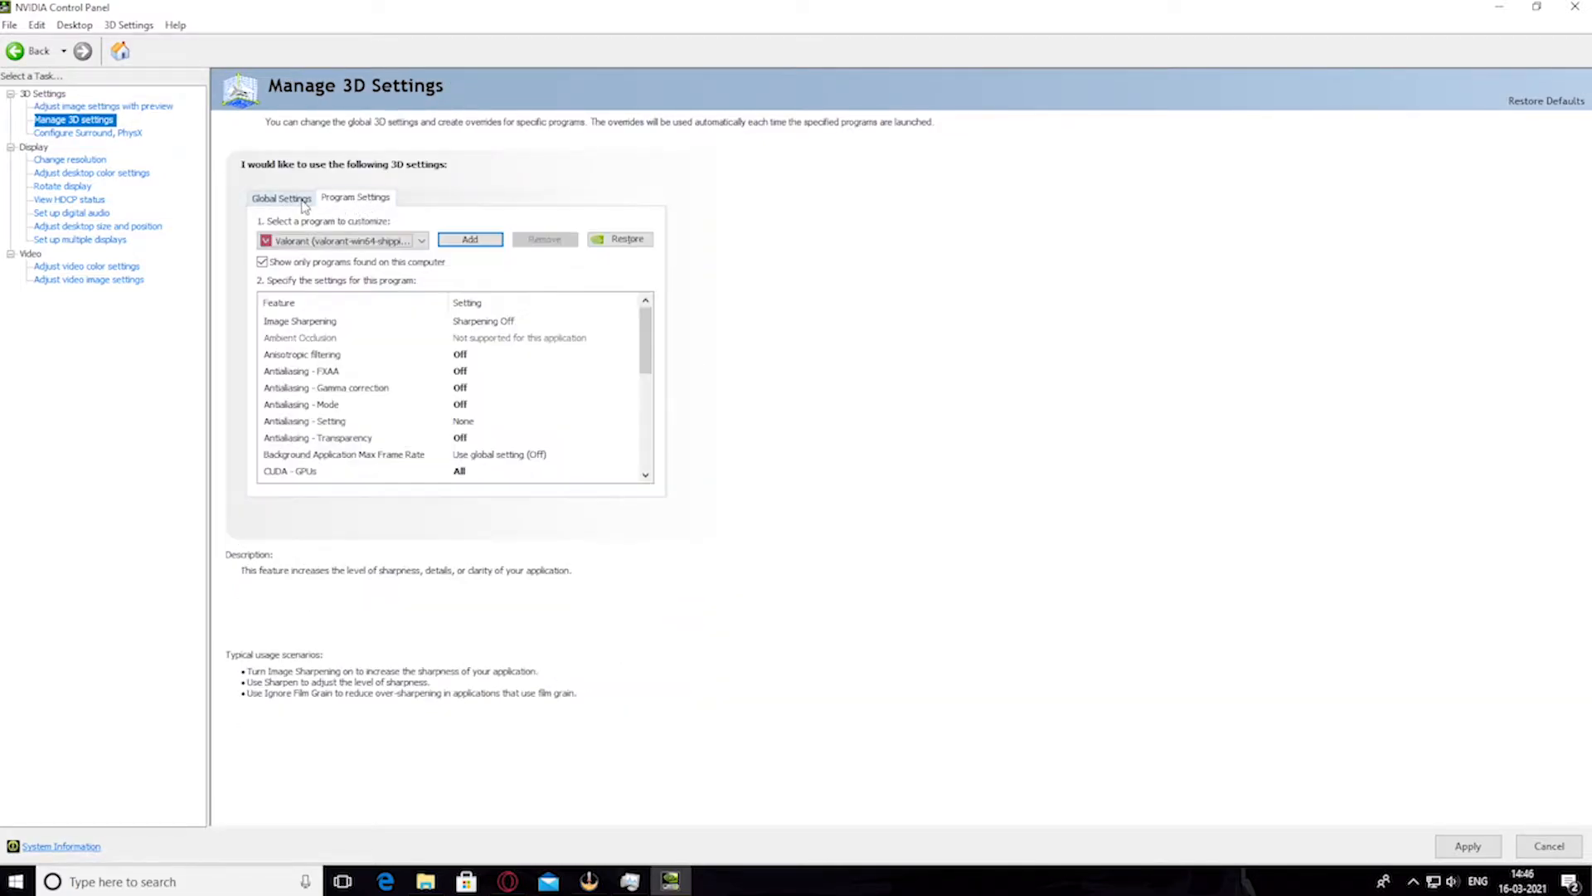
{"action": "left_click", "coordinate": [282, 198]}
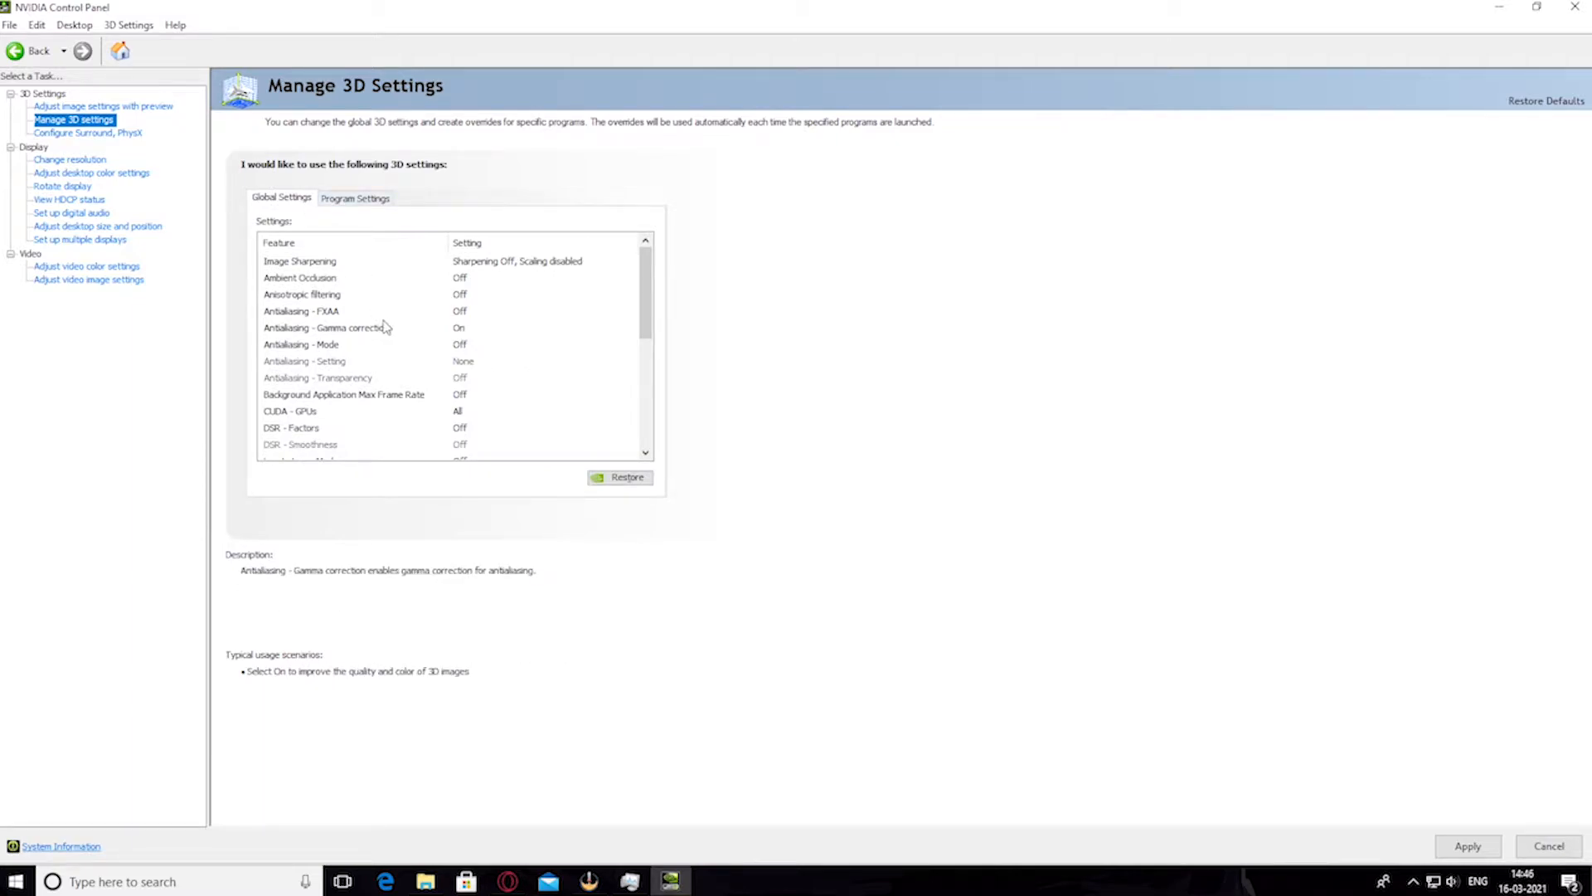
{"action": "left_click", "coordinate": [300, 311]}
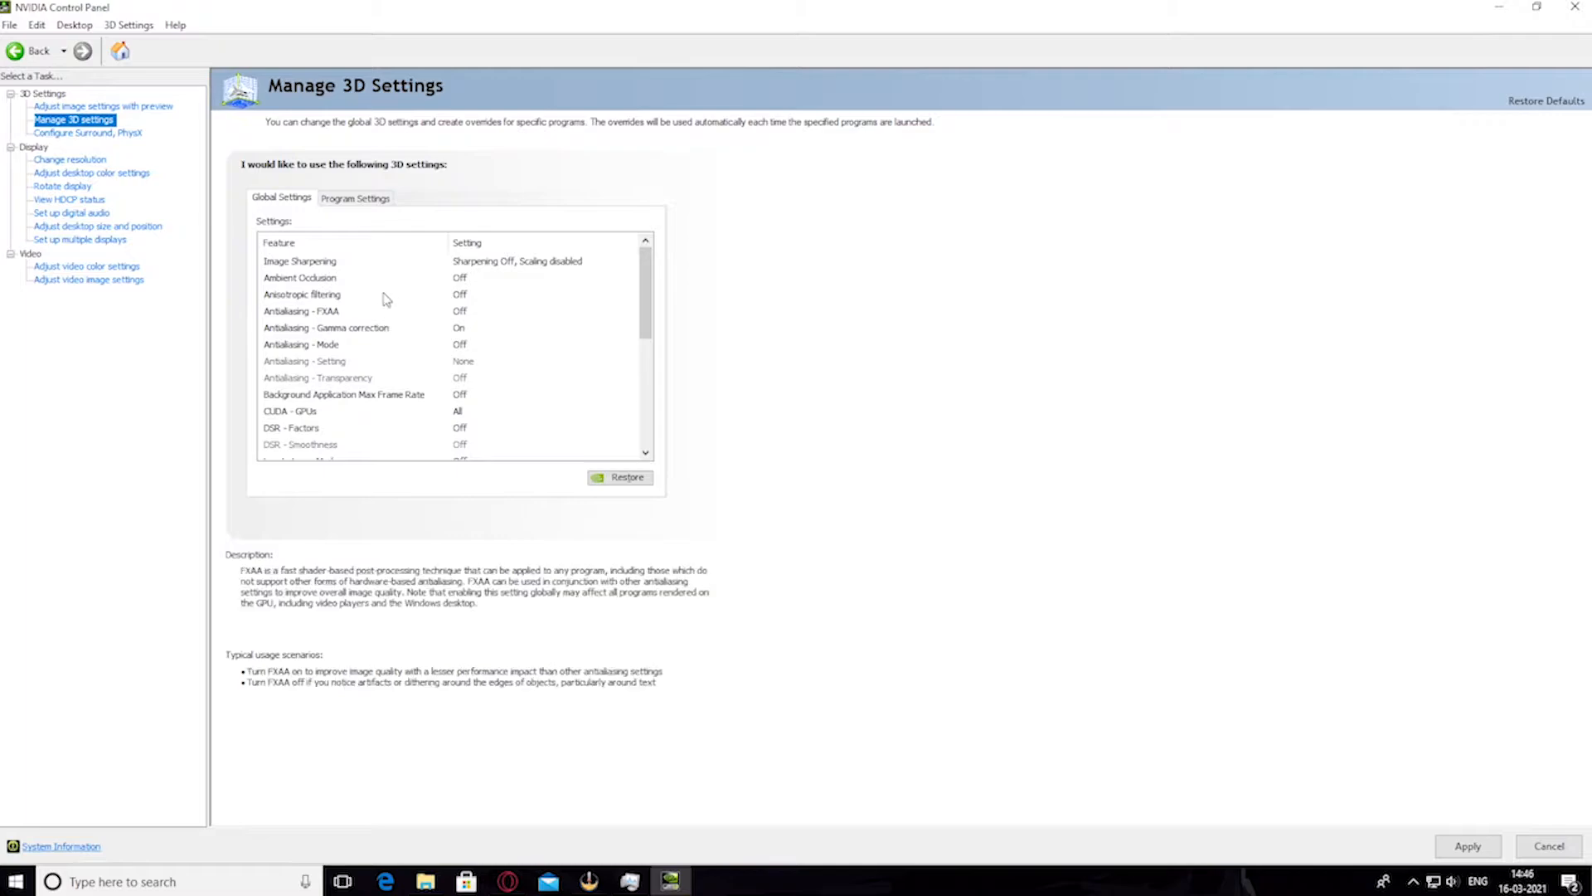
{"action": "left_click", "coordinate": [300, 261]}
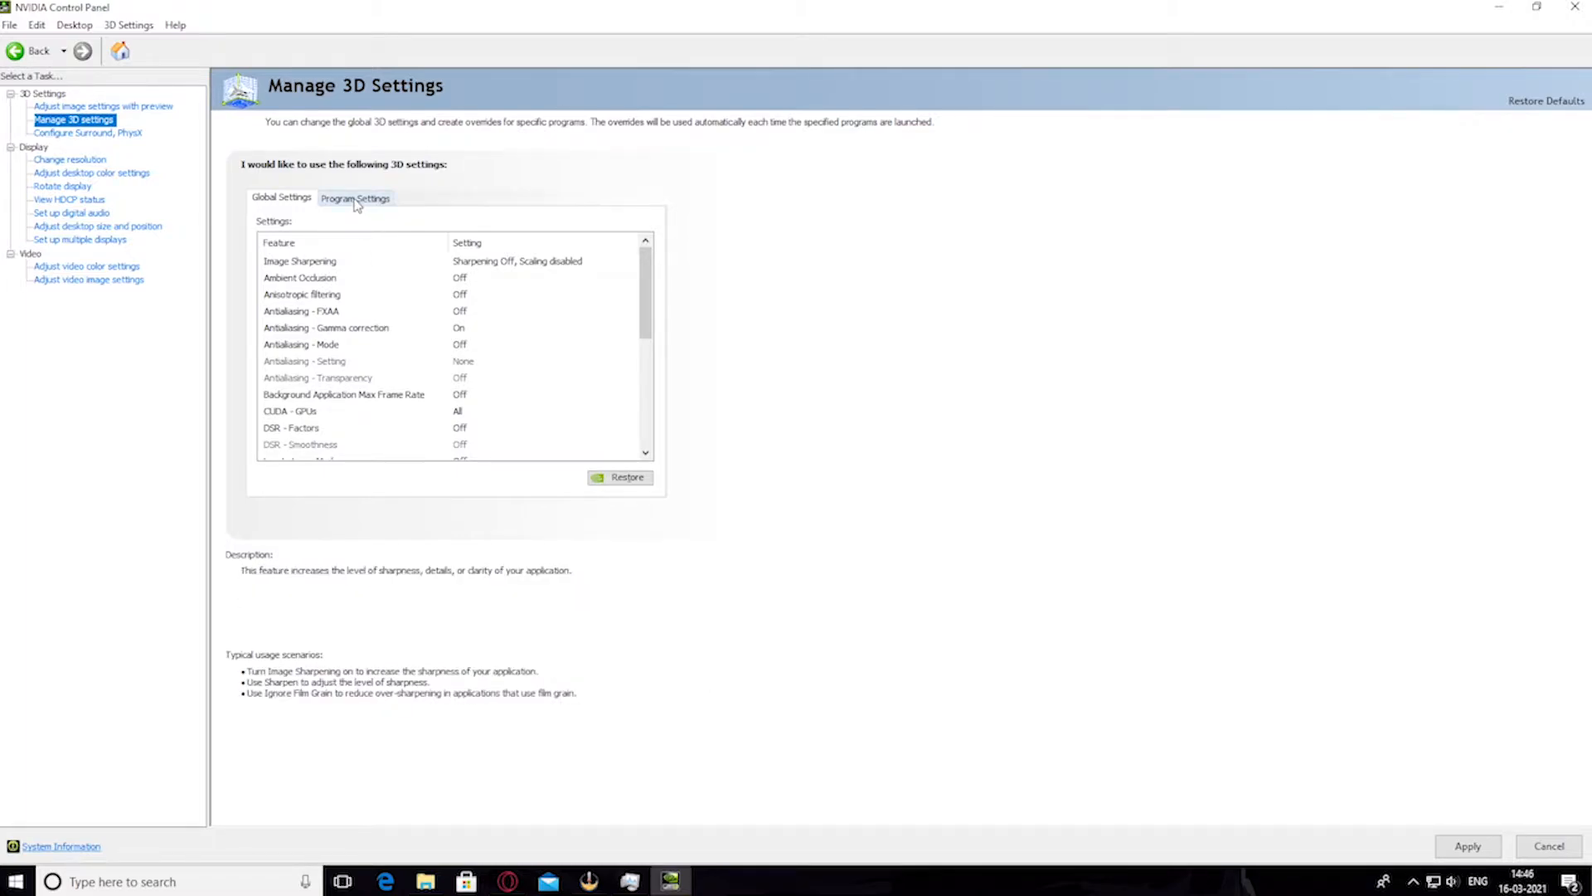
{"action": "left_click", "coordinate": [355, 197]}
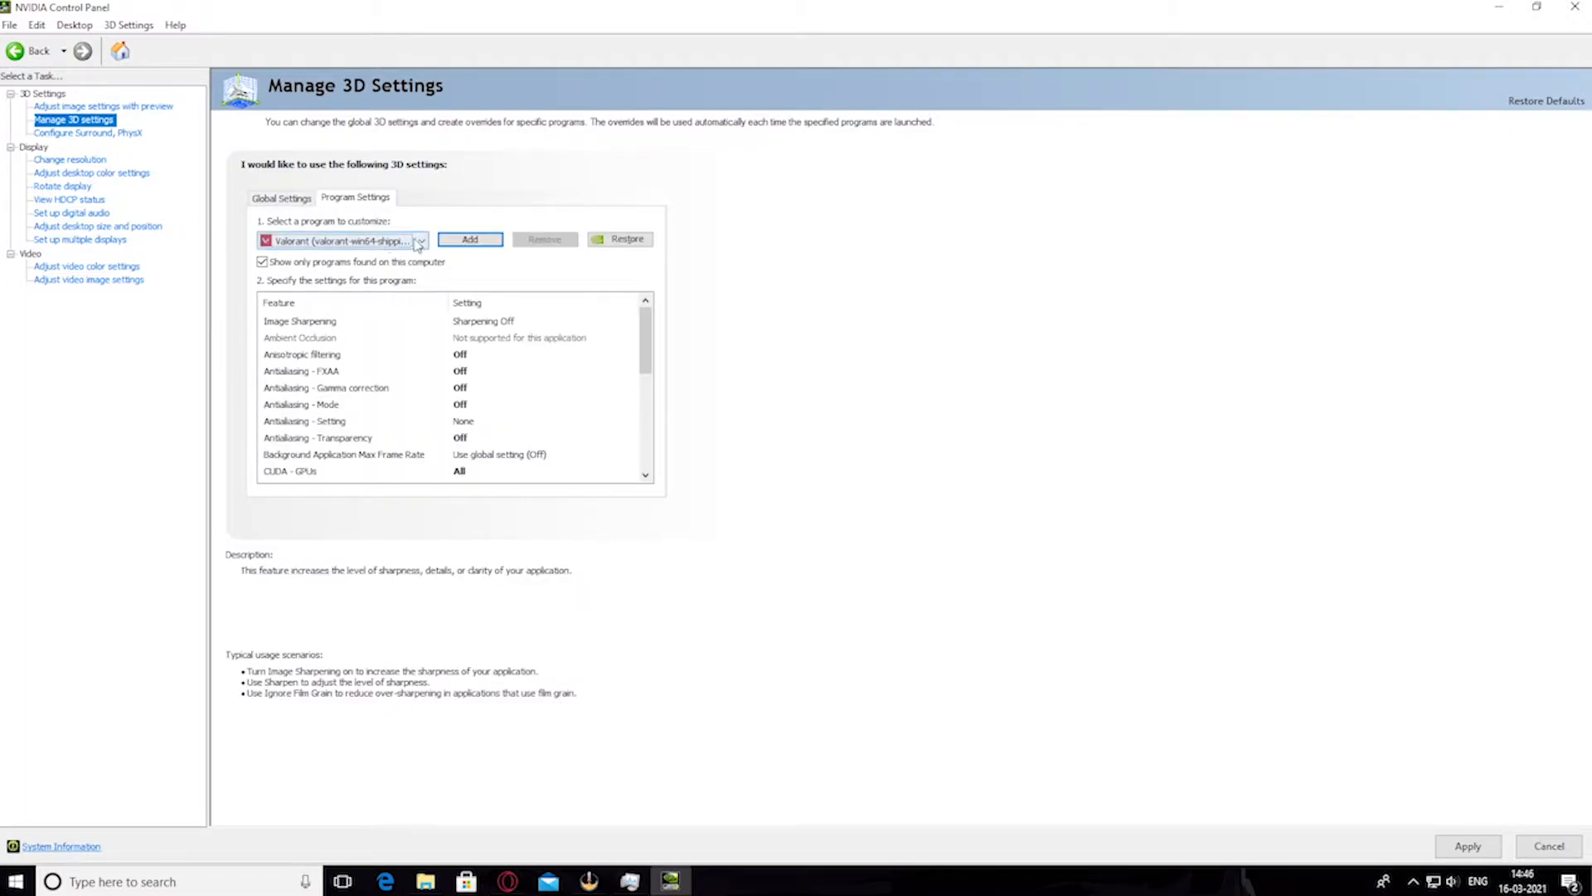
{"action": "left_click", "coordinate": [419, 239]}
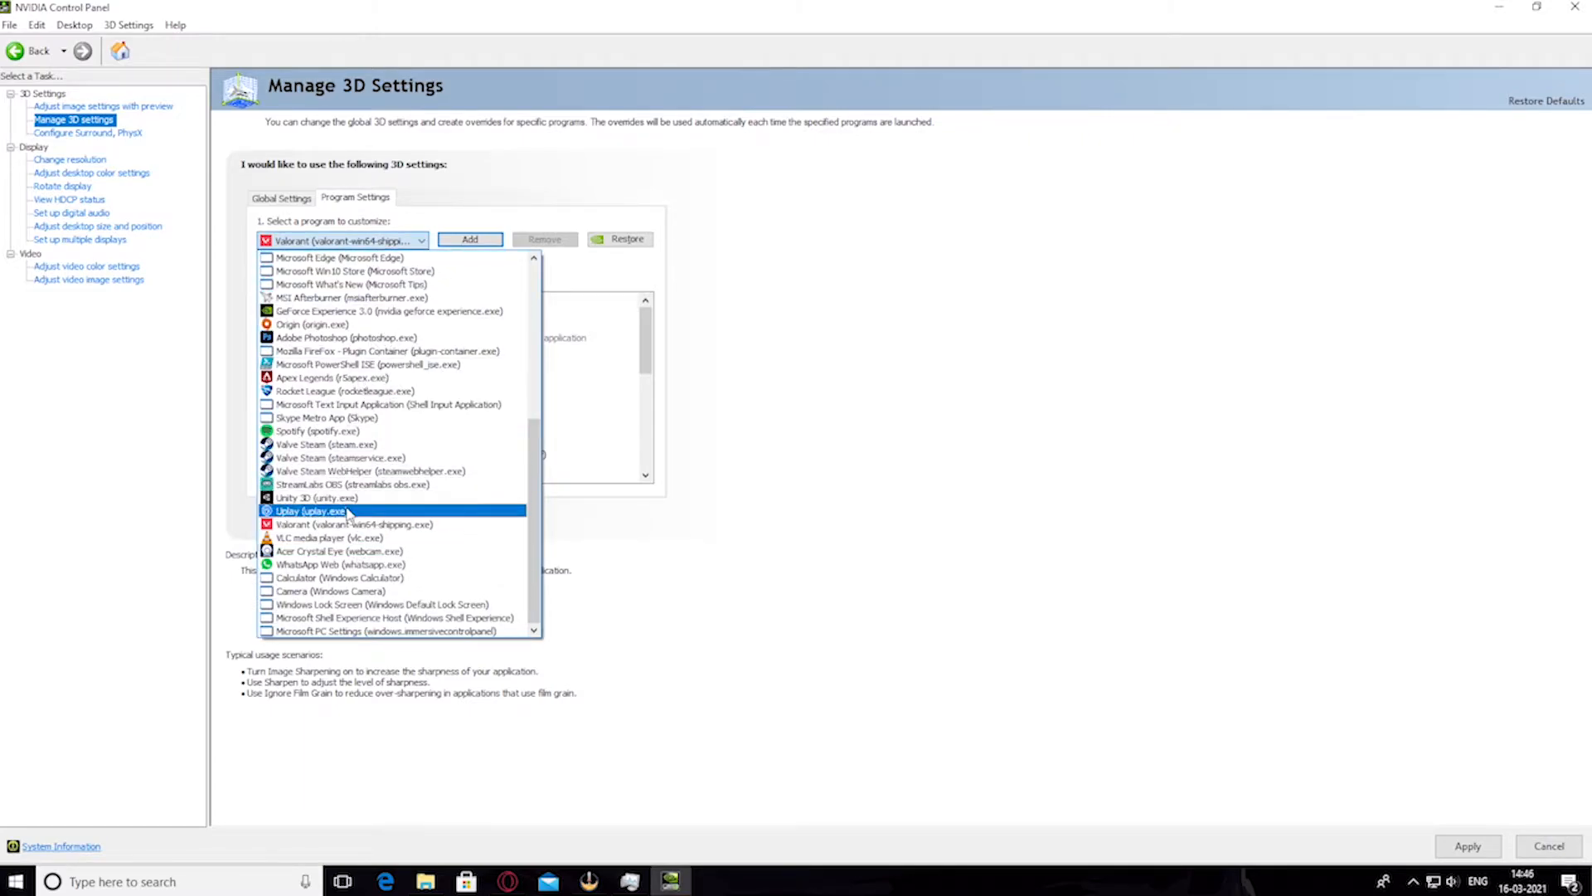
{"action": "mouse_move", "coordinate": [397, 482]}
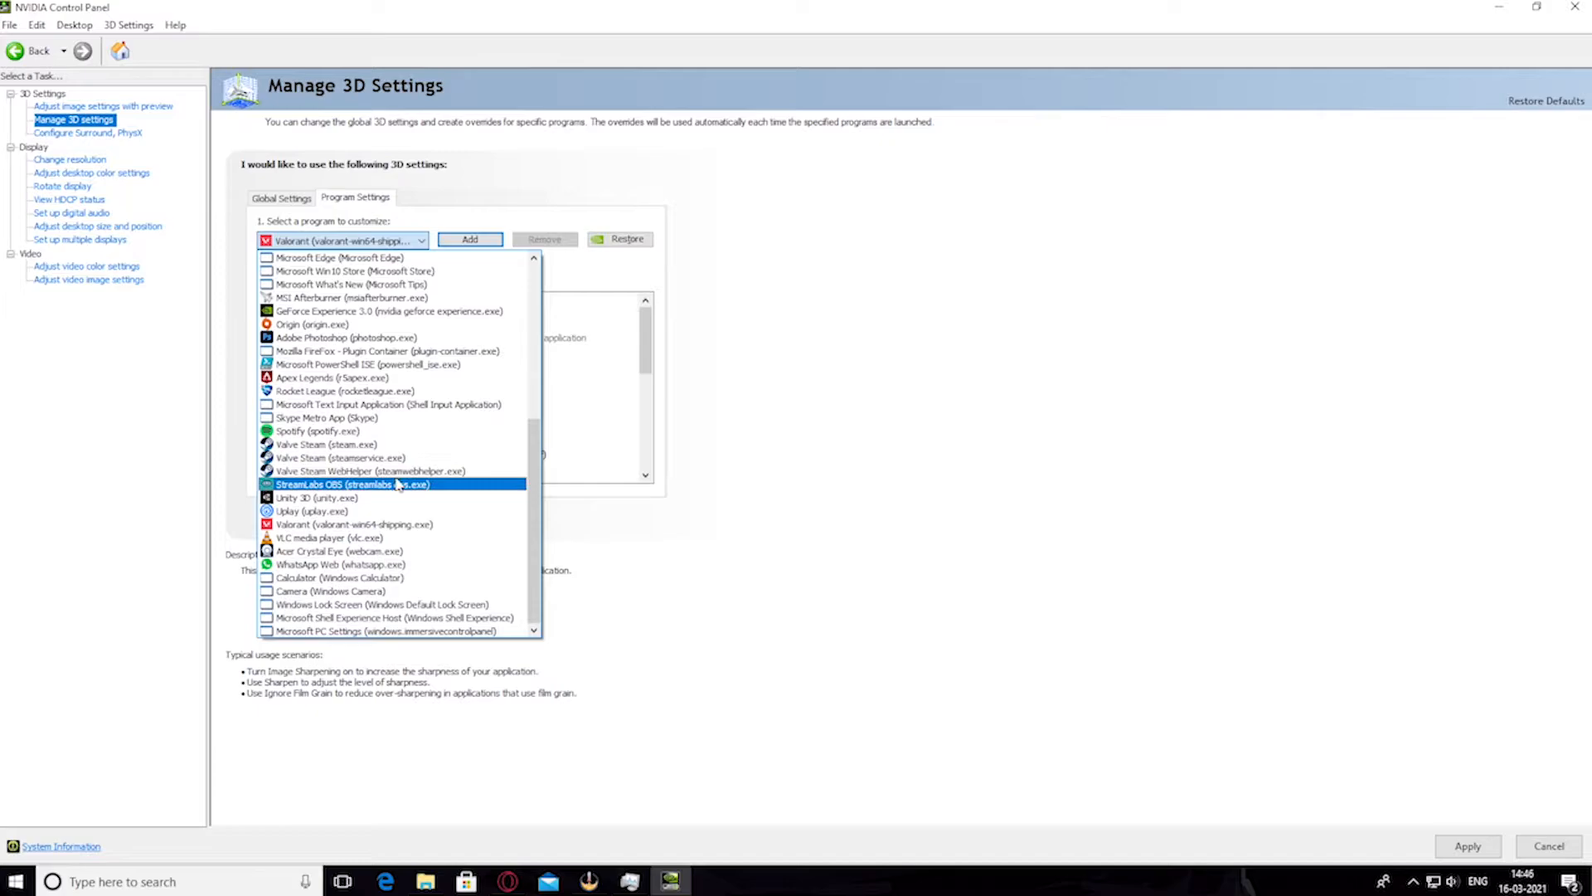
Explore Add and Browse for programs, ending with Valorant as the customized program
{"action": "left_click", "coordinate": [468, 239]}
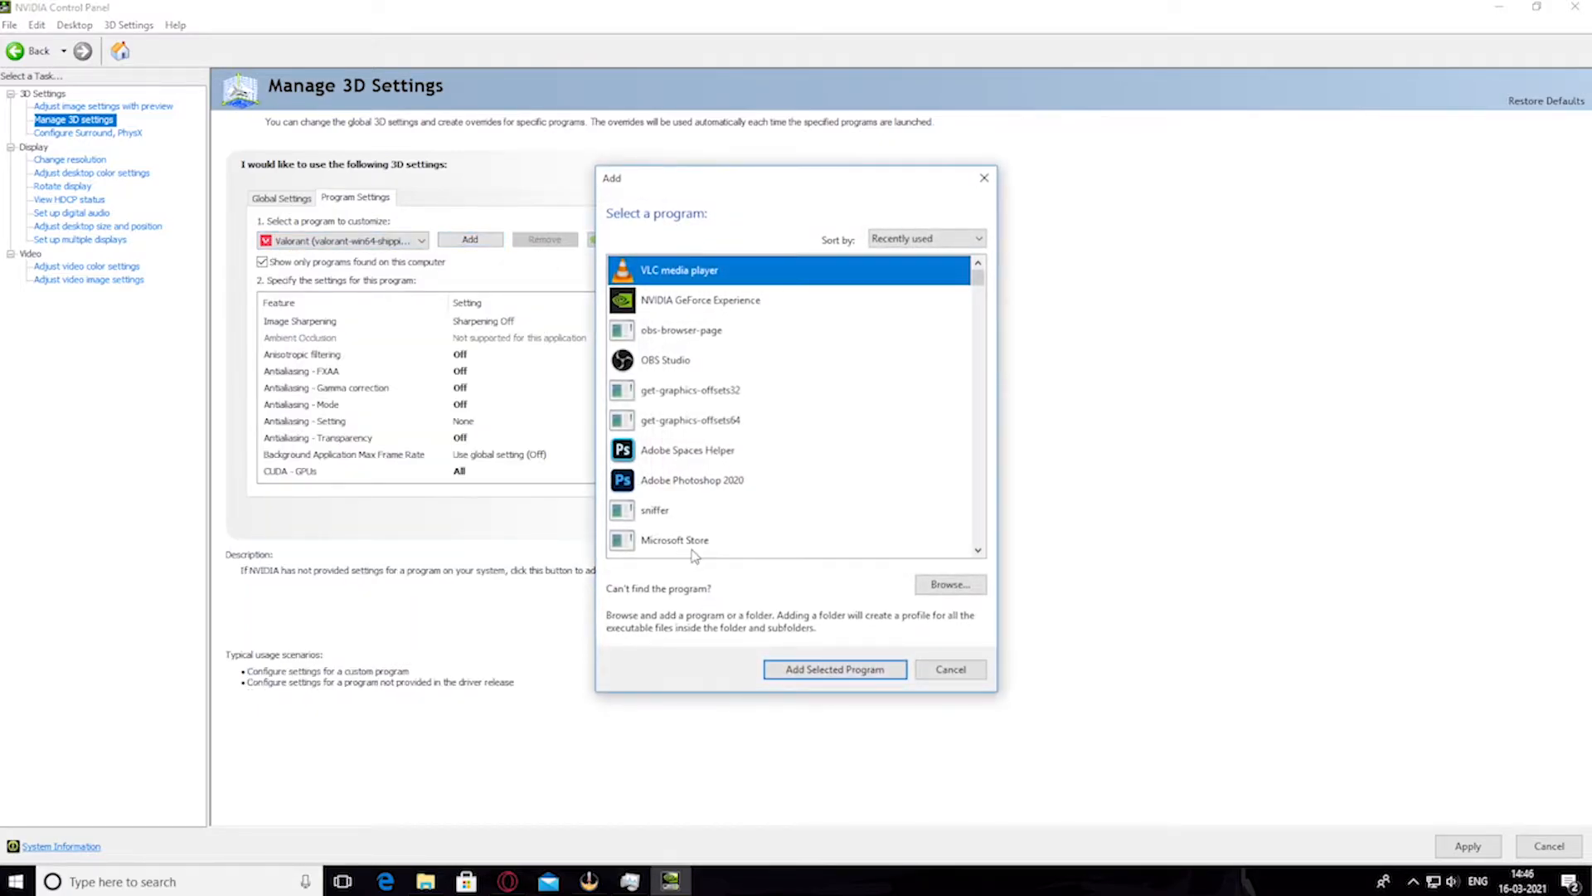
{"action": "scroll", "scroll_direction": "down", "scroll_amount": 3}
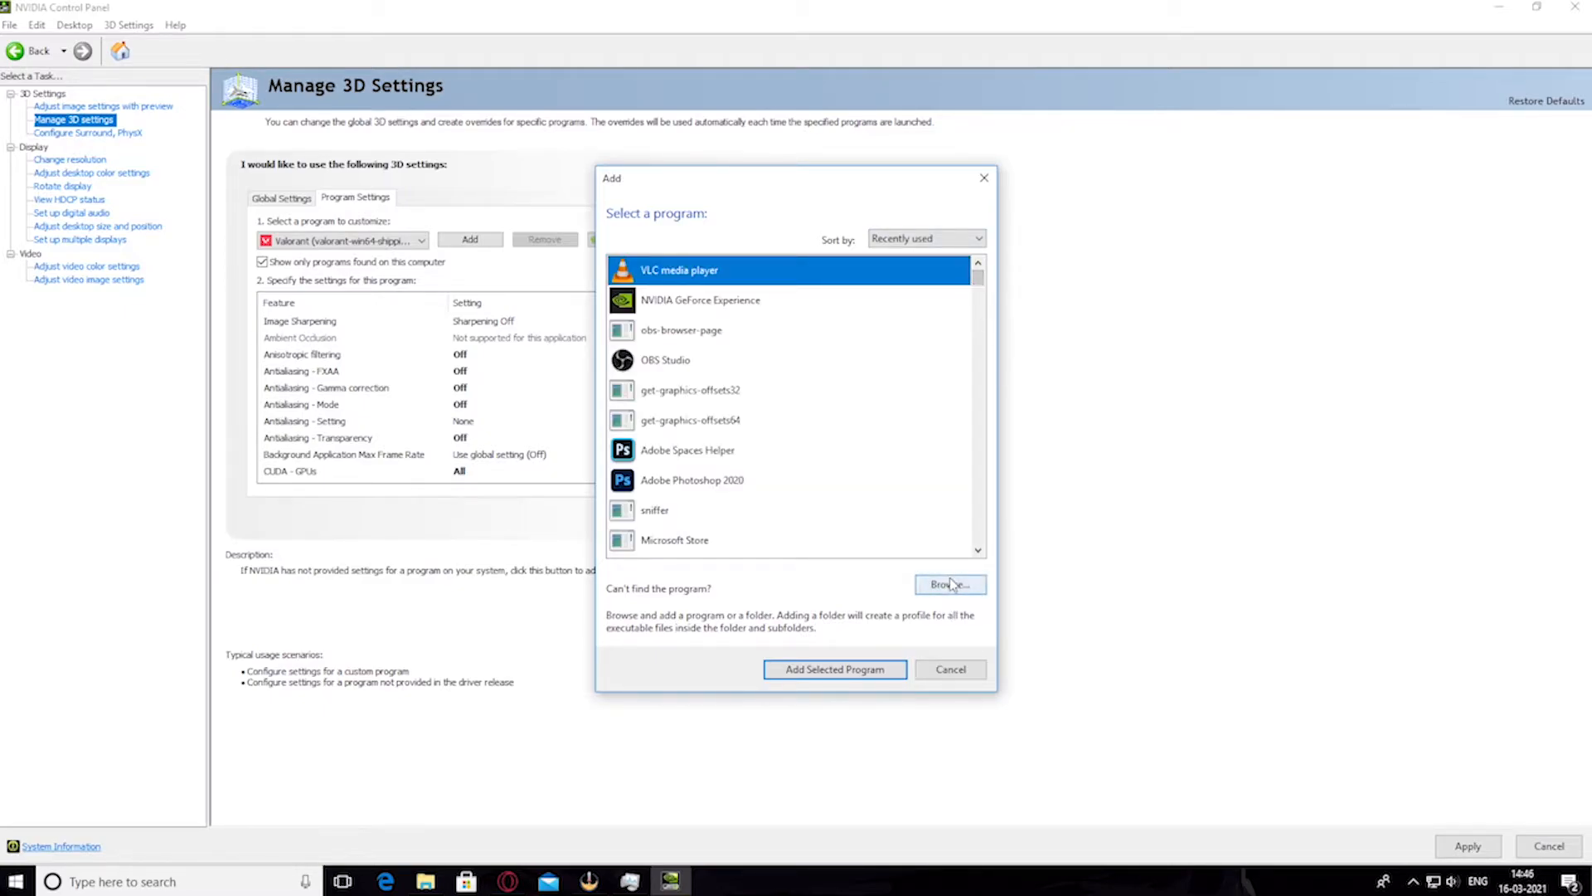
{"action": "left_click", "coordinate": [949, 583]}
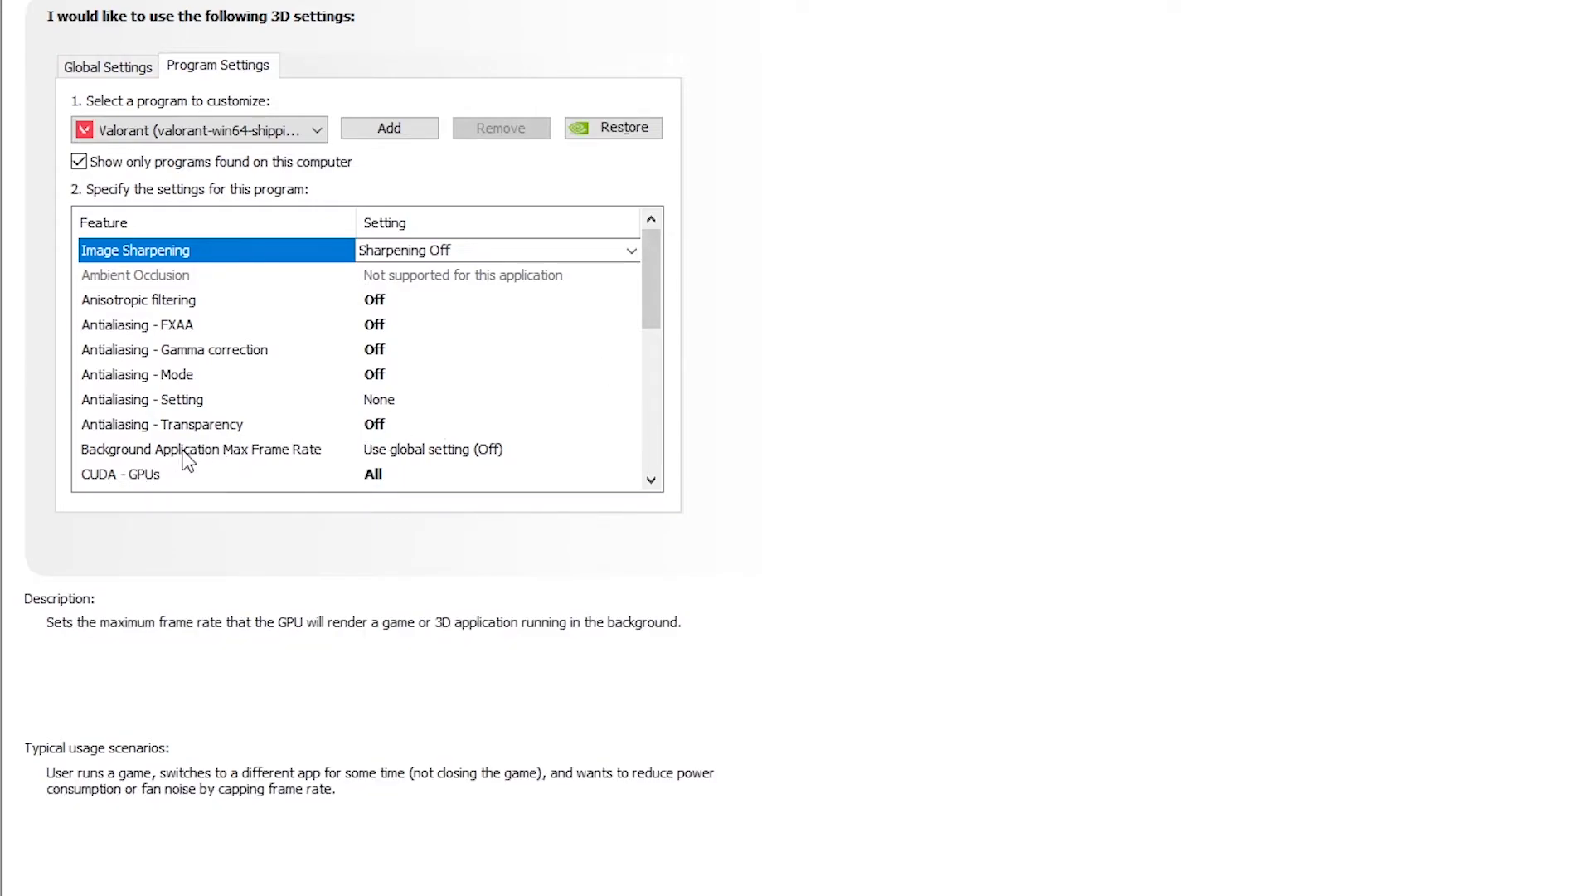
Keep CUDA GPUs at All for the Valorant profile after checking the choices
{"action": "left_click", "coordinate": [201, 449]}
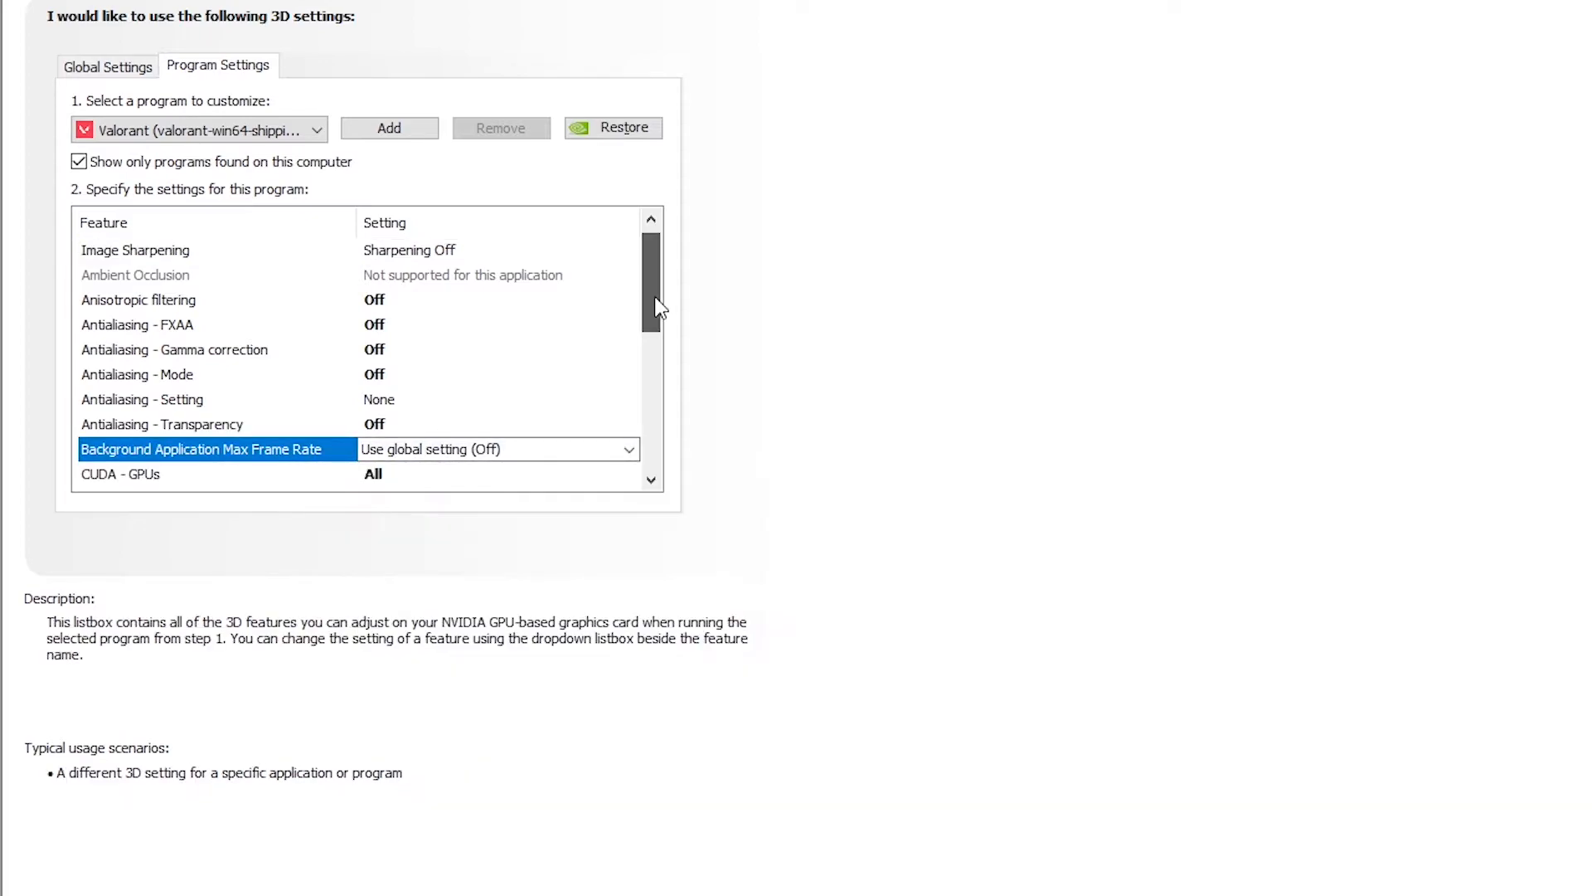
{"action": "left_click", "coordinate": [497, 424]}
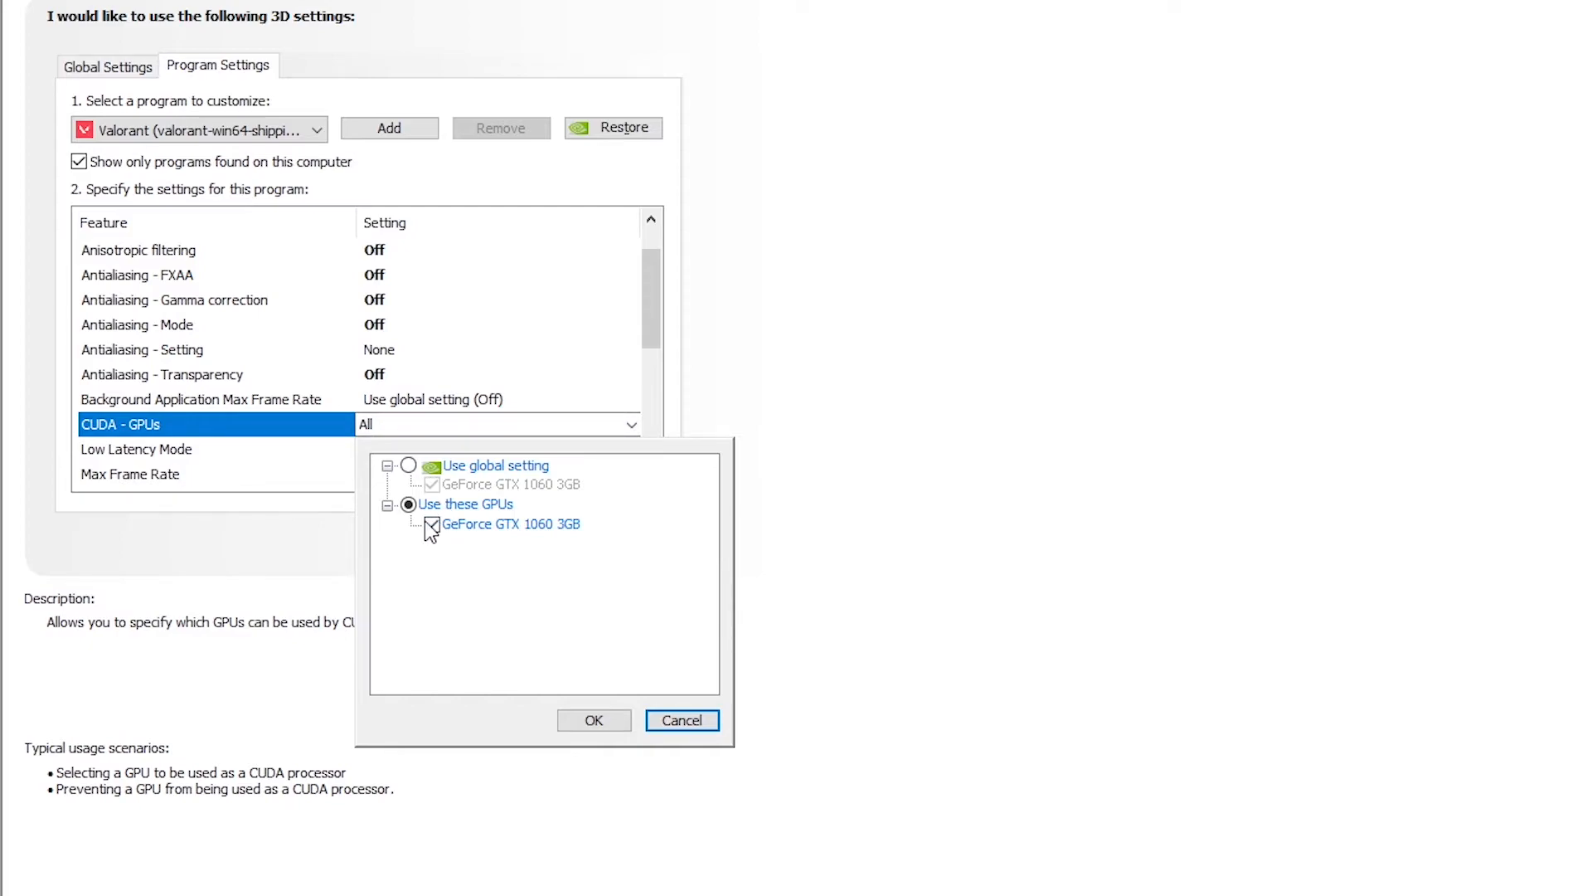
{"action": "left_click", "coordinate": [682, 720]}
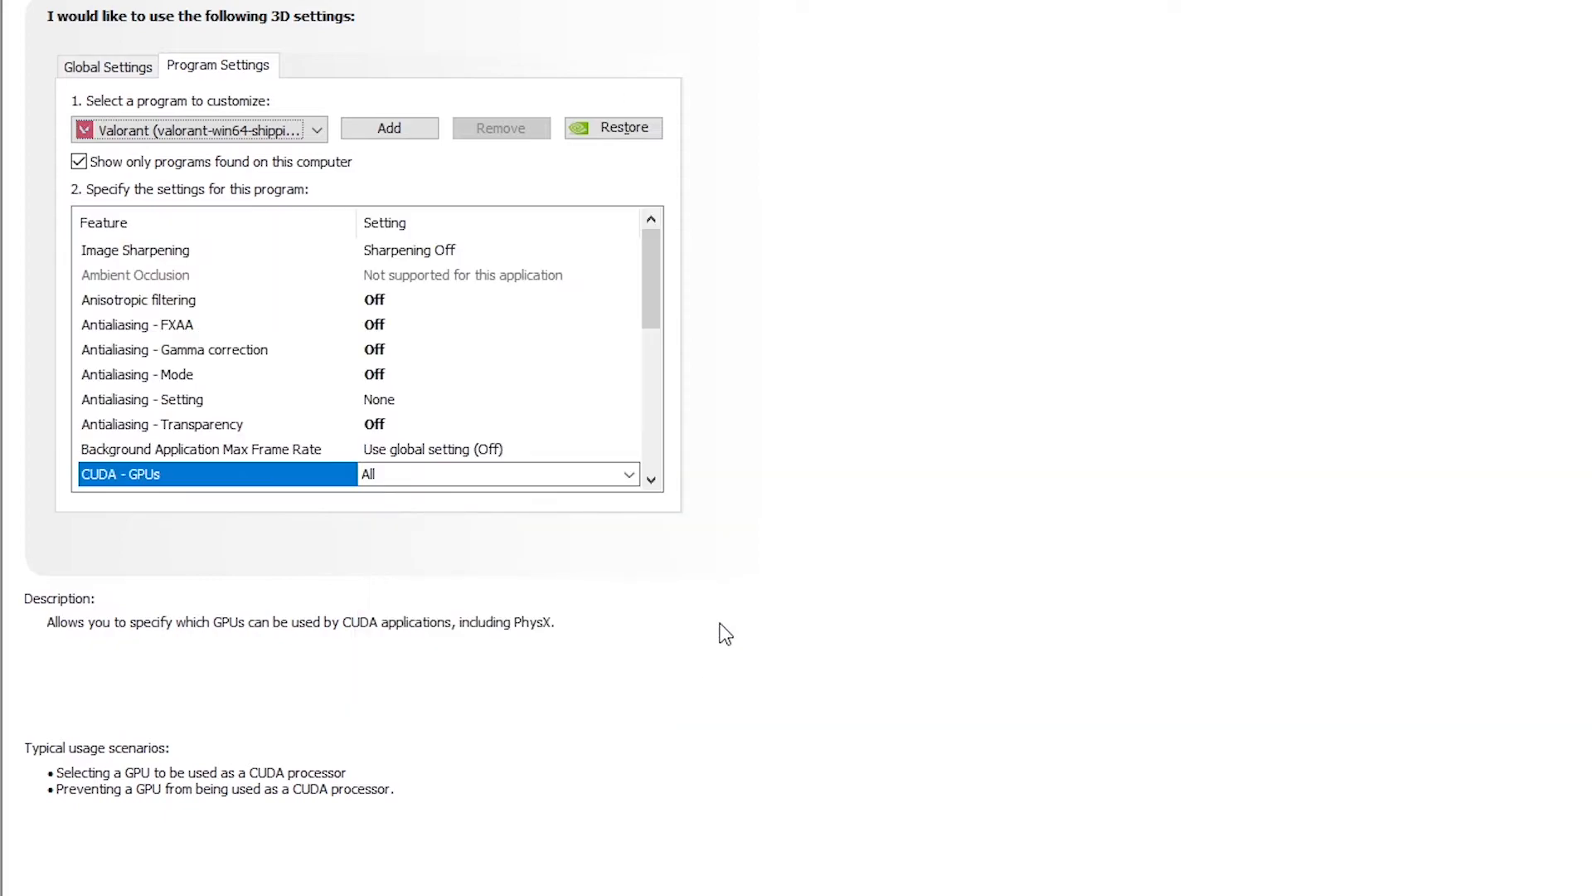
{"action": "scroll", "scroll_direction": "down", "scroll_amount": 3}
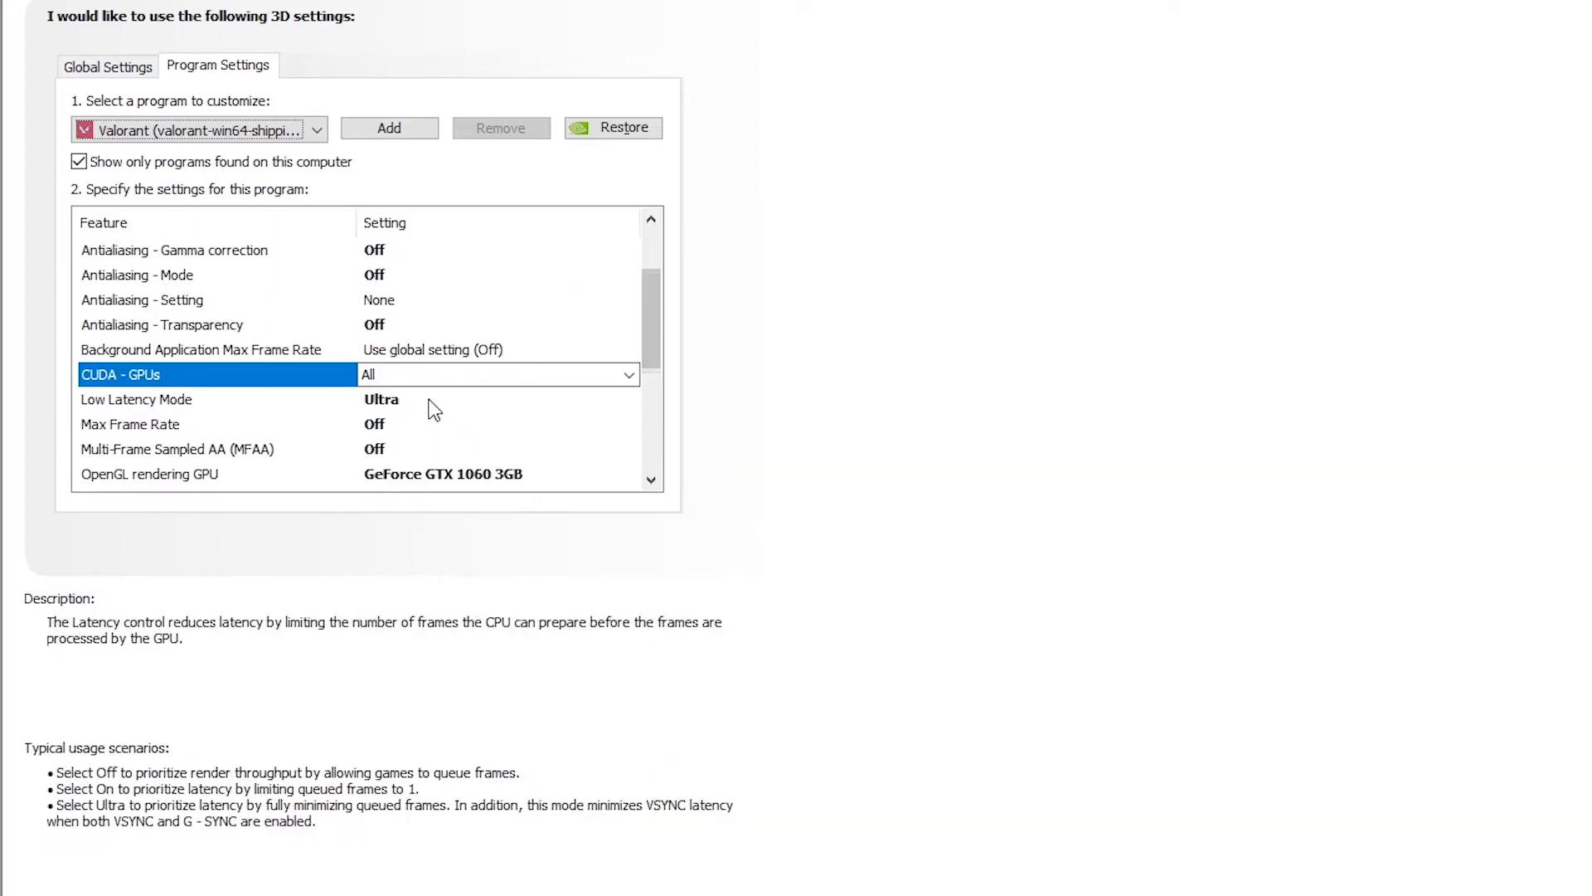
Set Low Latency Mode to Ultra for Valorant and review the OpenGL rendering GPU choices
{"action": "left_click", "coordinate": [498, 398]}
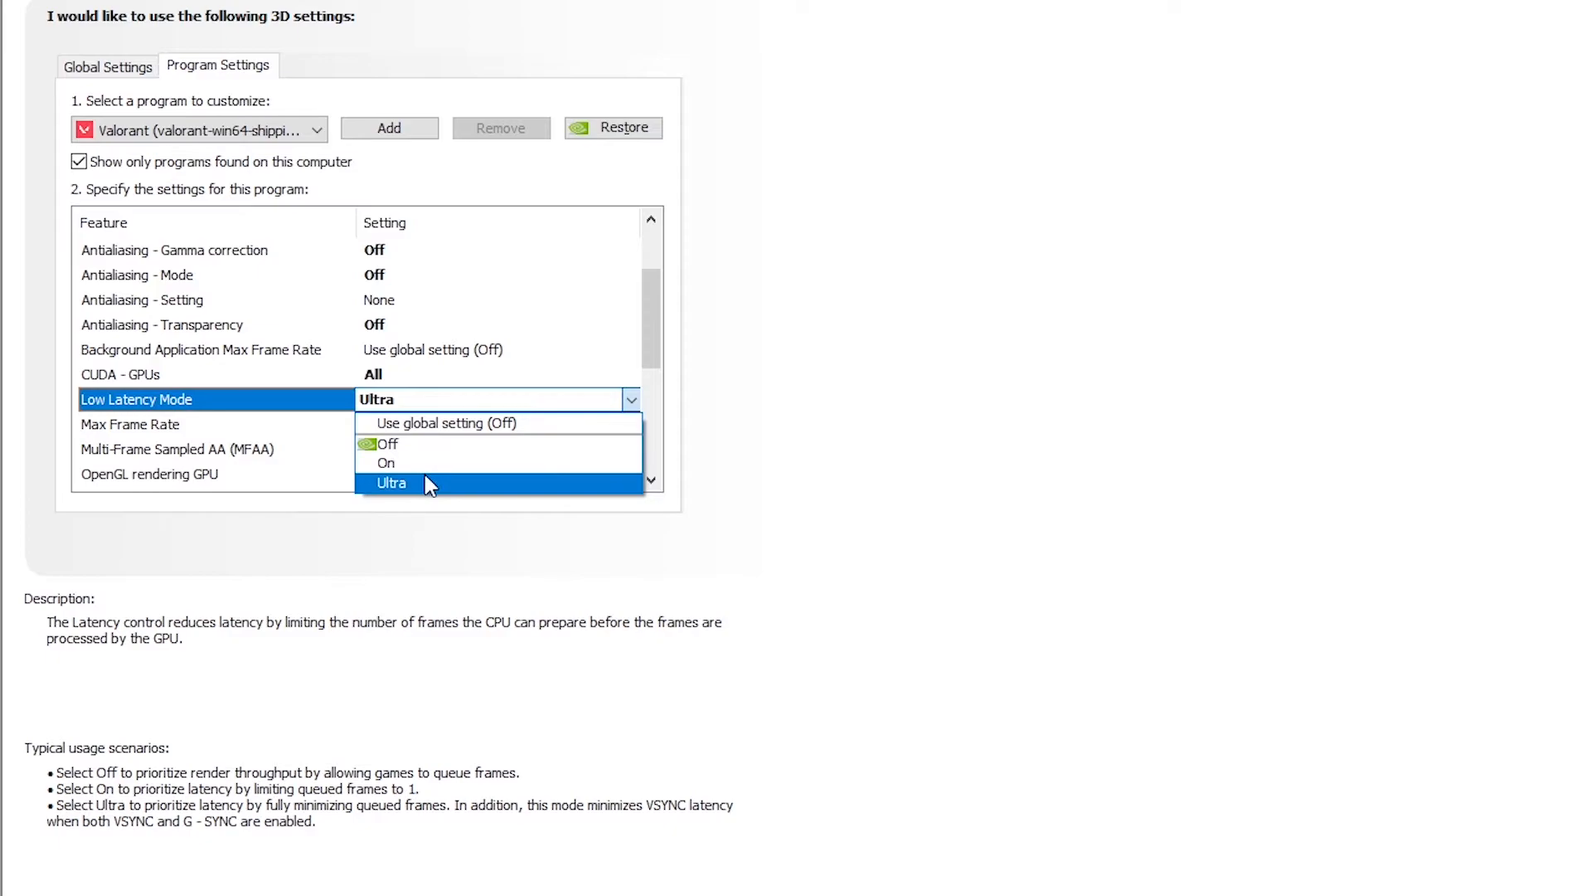
{"action": "left_click", "coordinate": [392, 483]}
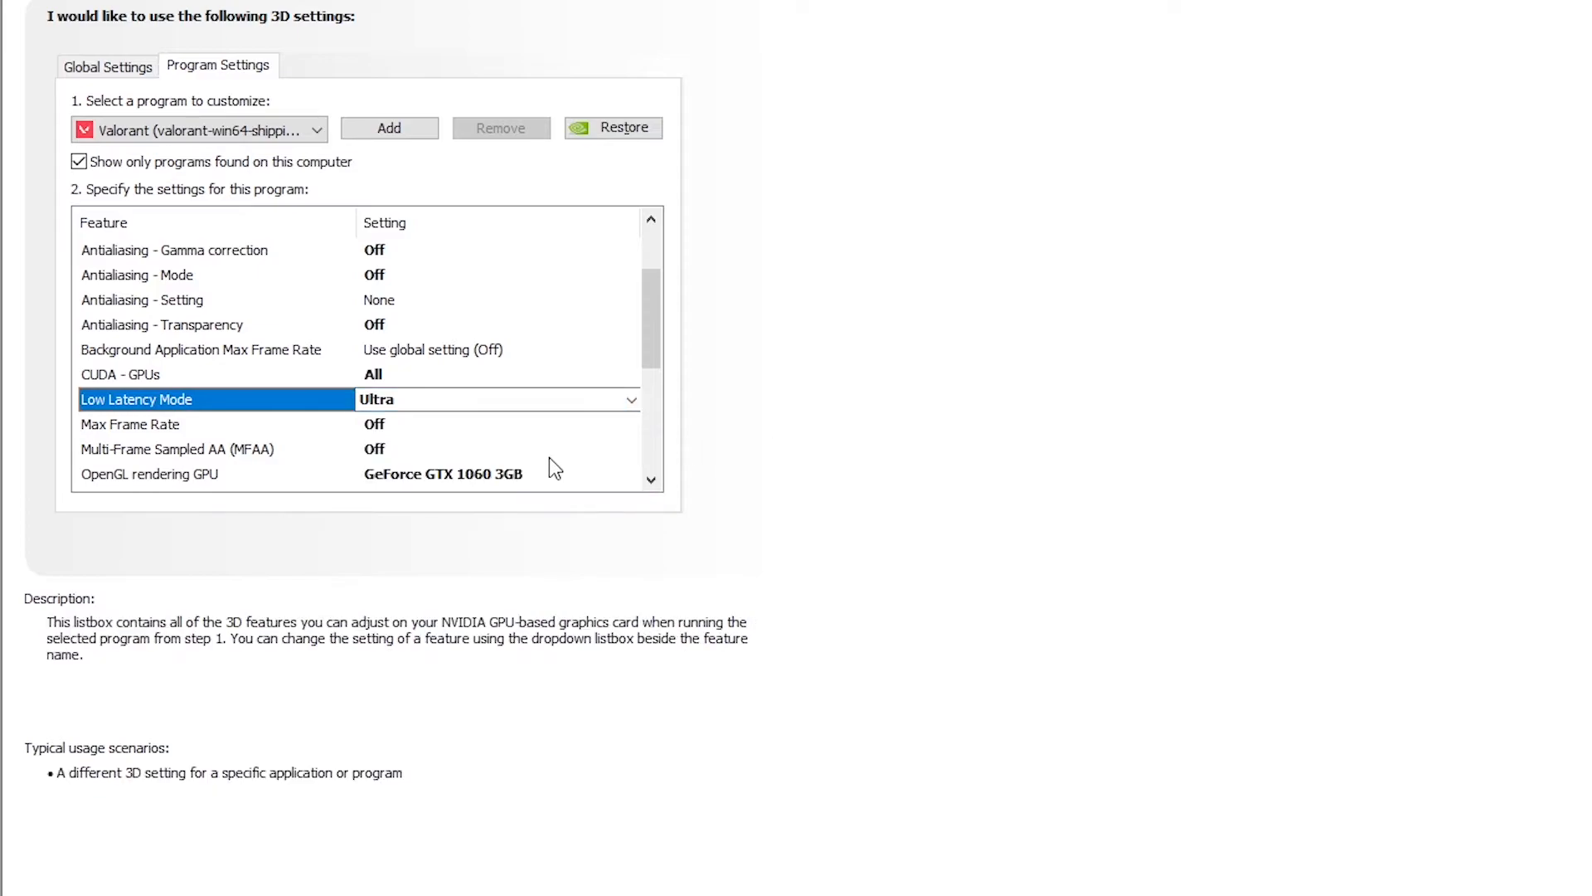
{"action": "scroll", "scroll_direction": "down", "scroll_amount": 3}
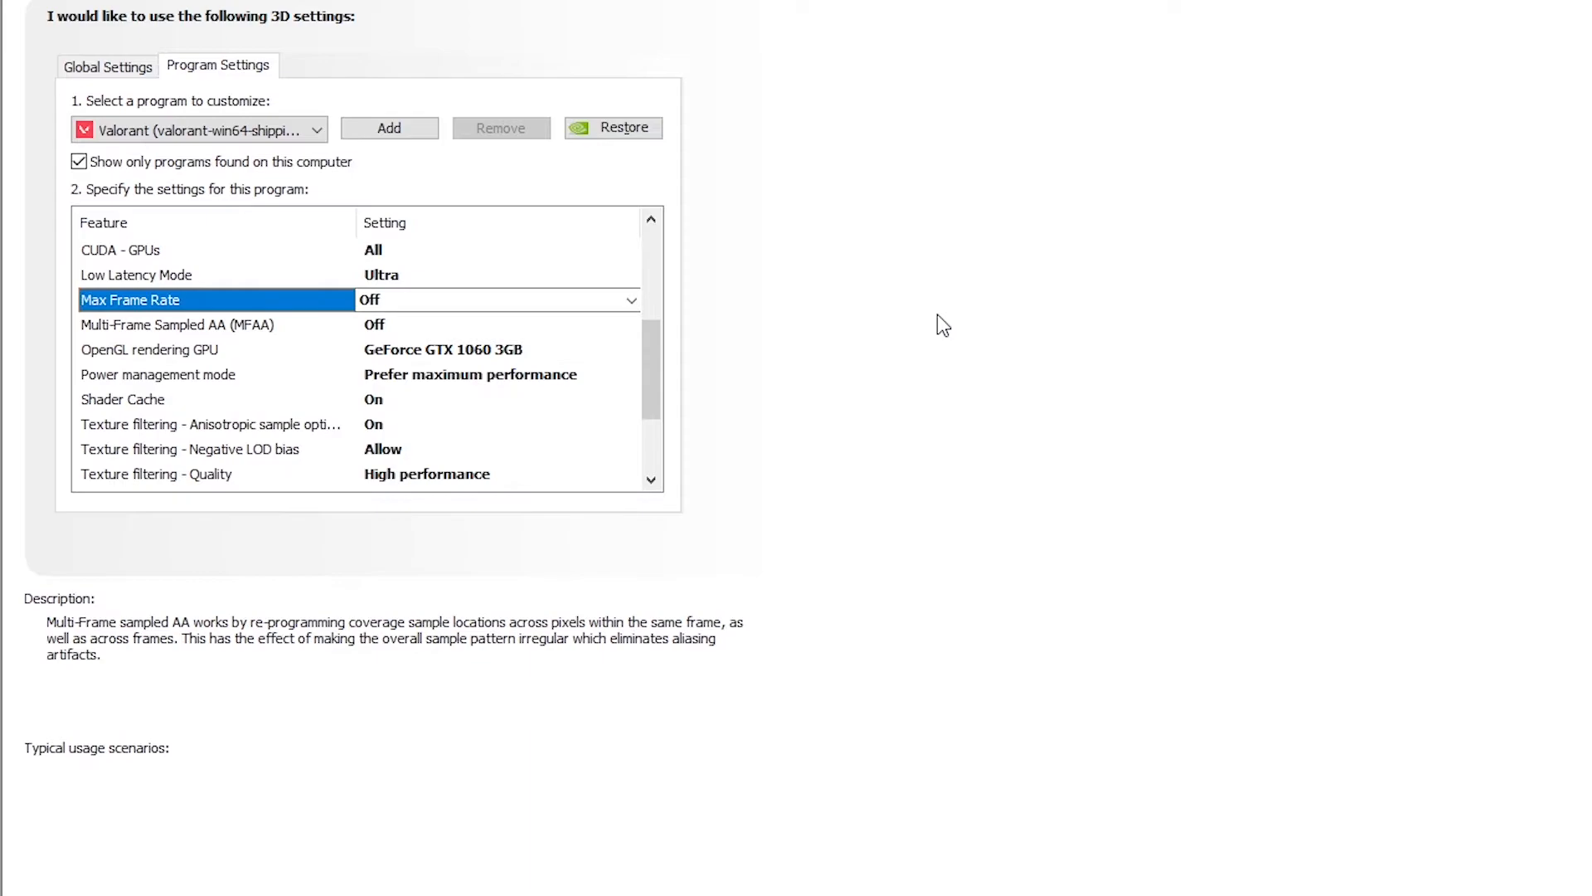
{"action": "mouse_move", "coordinate": [407, 350]}
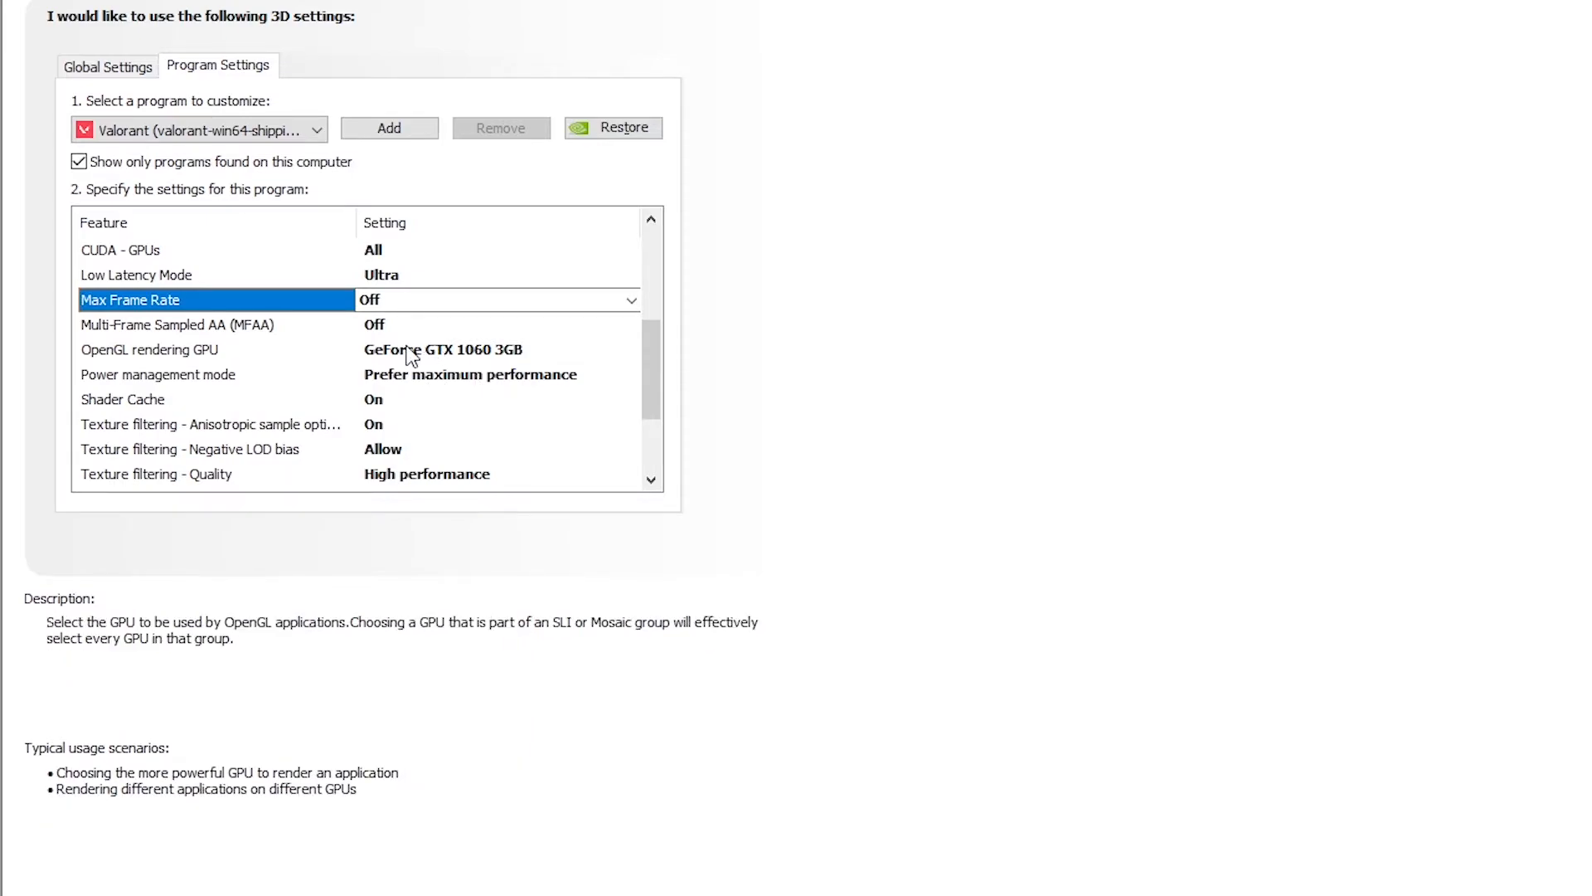
{"action": "left_click", "coordinate": [497, 348]}
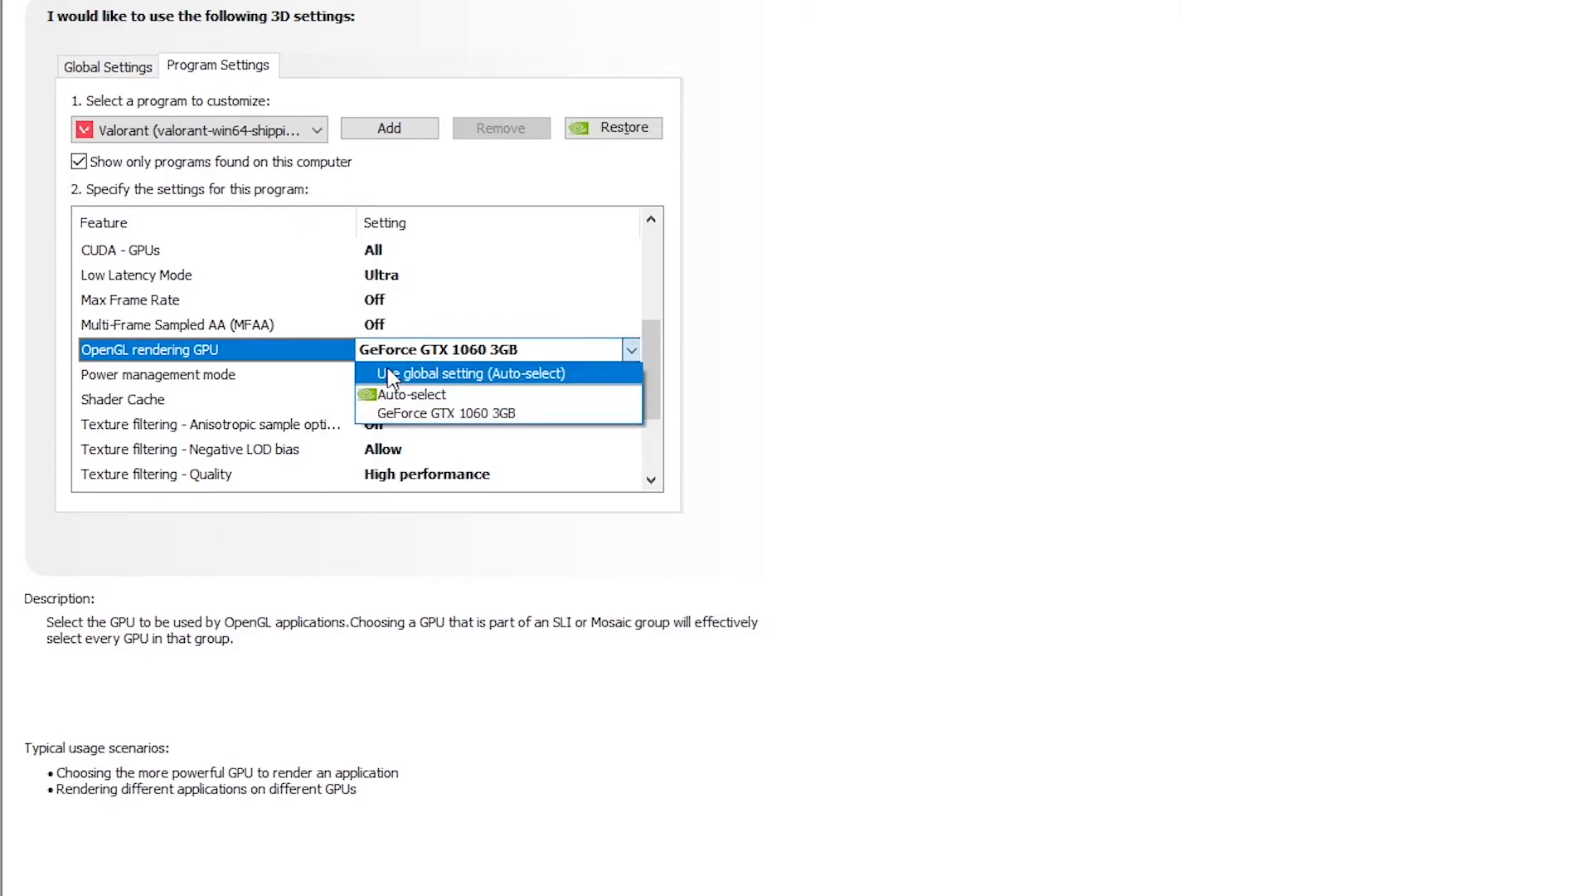
{"action": "mouse_move", "coordinate": [491, 413]}
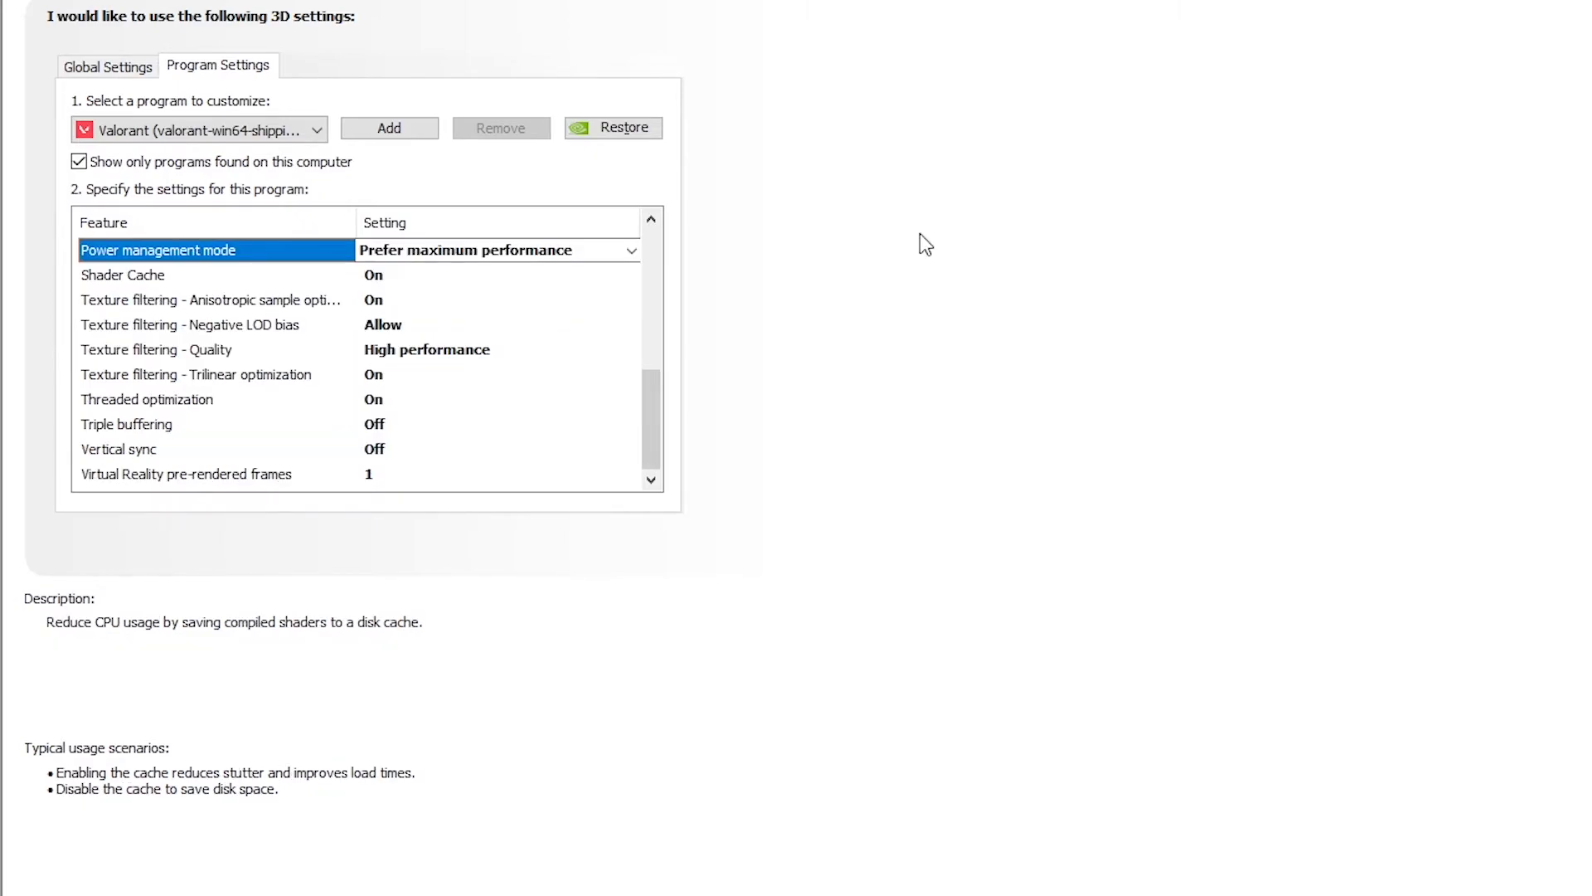
{"action": "mouse_move", "coordinate": [913, 235]}
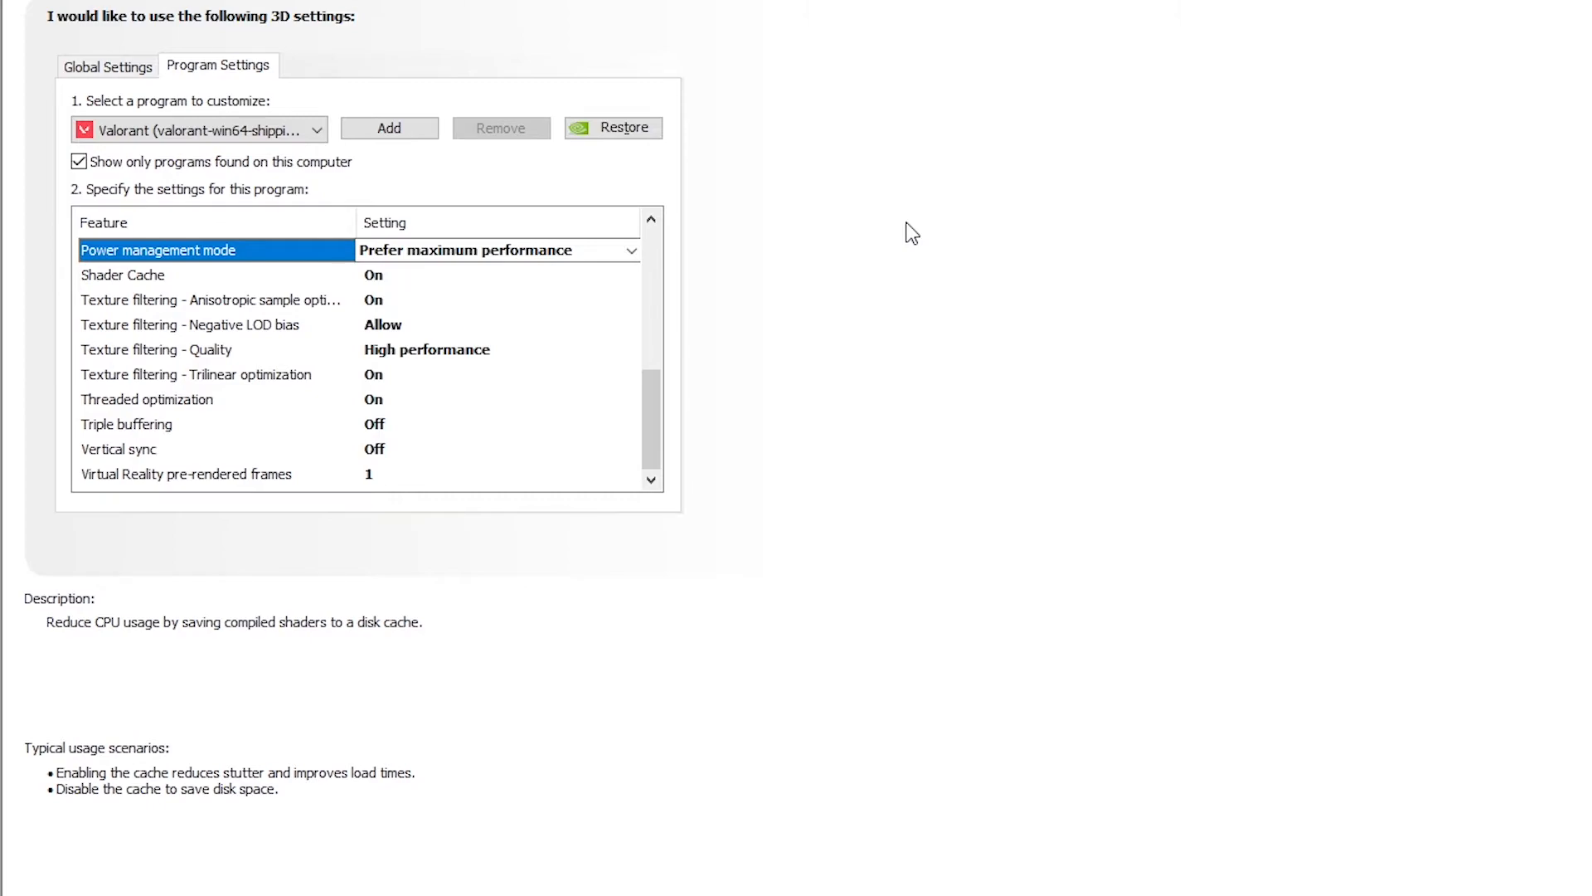
{"action": "left_click", "coordinate": [214, 300]}
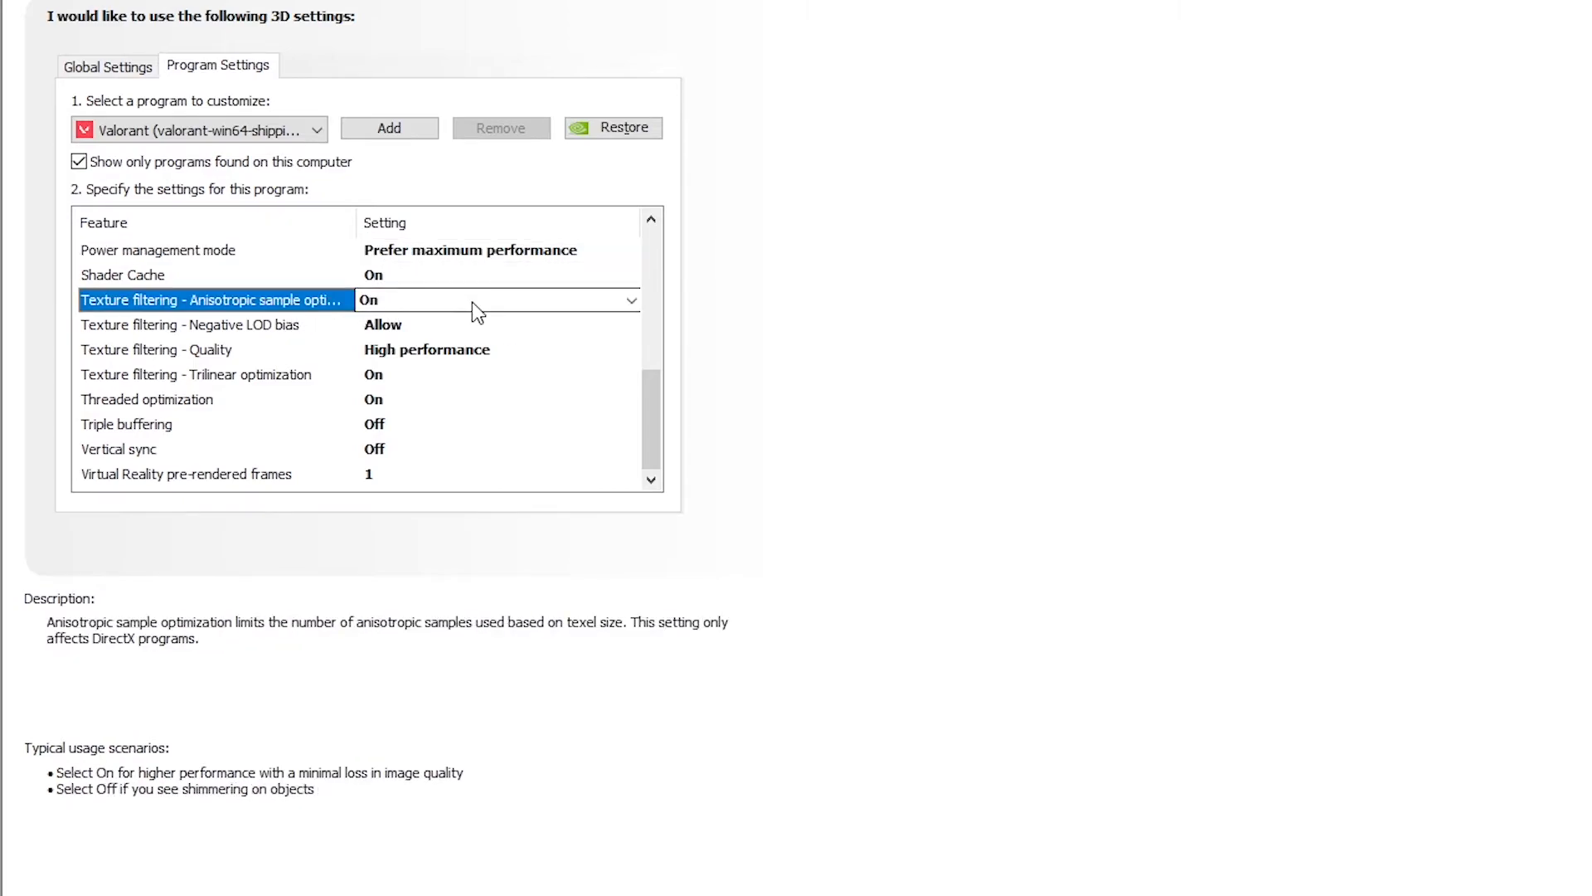
{"action": "left_click", "coordinate": [189, 325]}
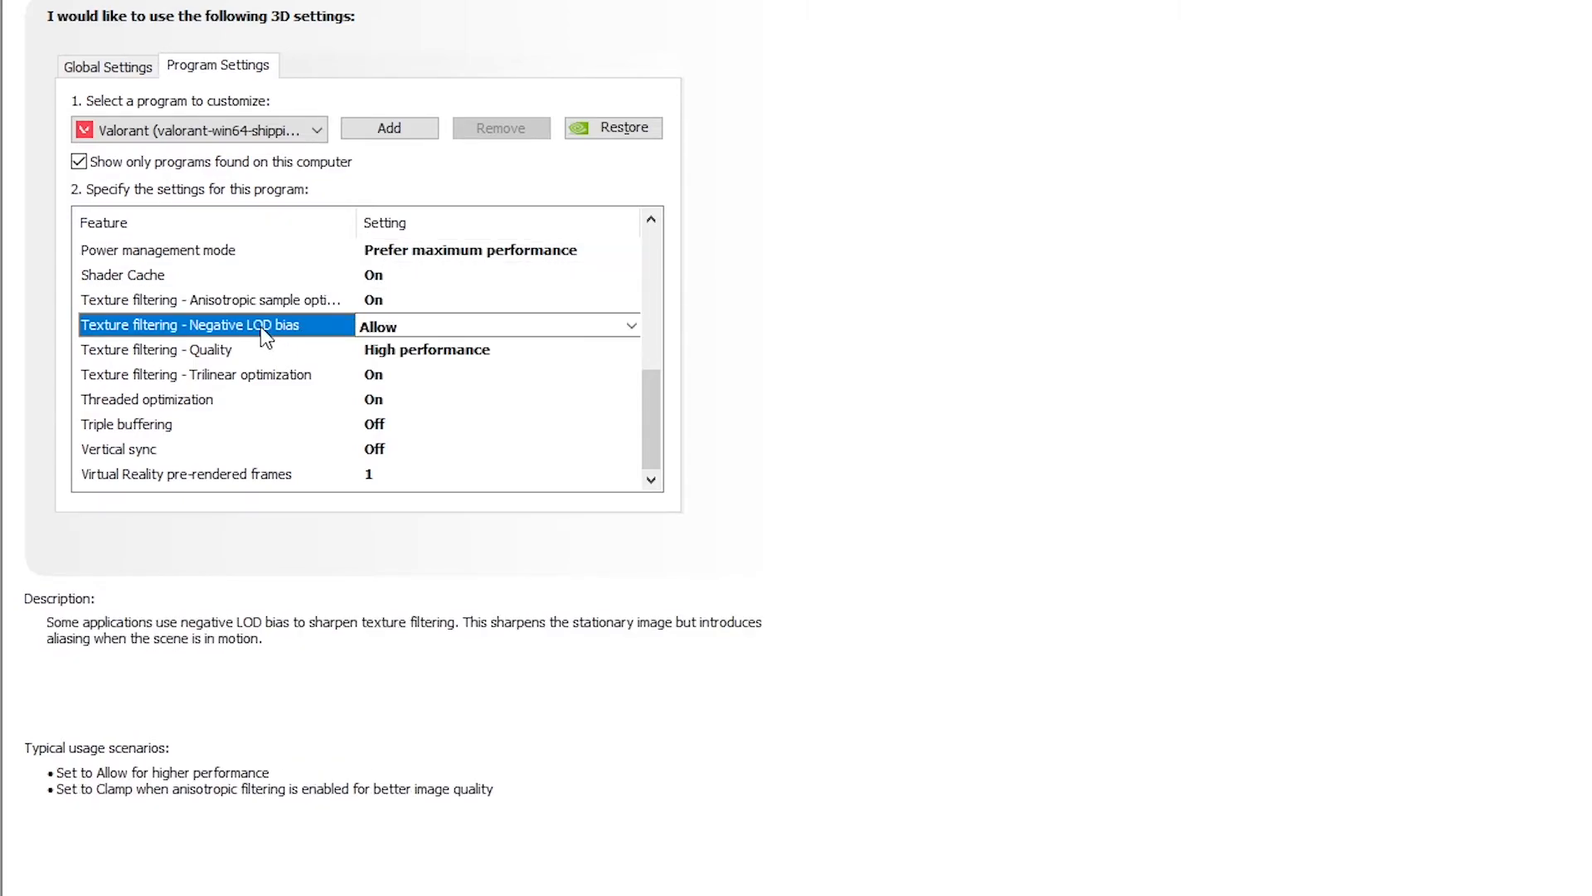
{"action": "left_click", "coordinate": [630, 327]}
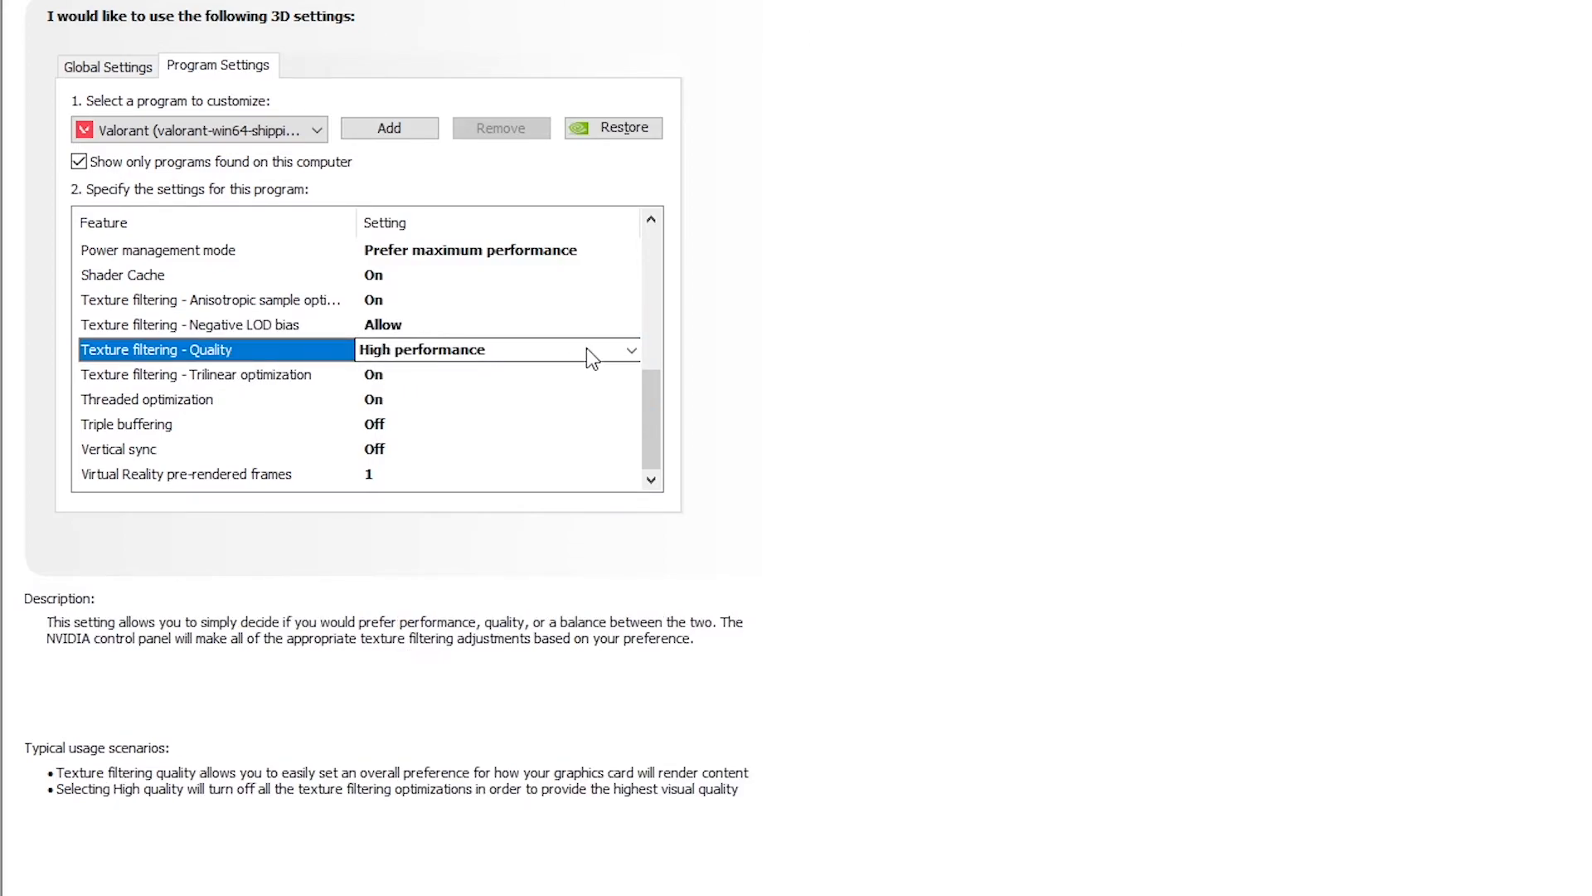
{"action": "left_click", "coordinate": [630, 350]}
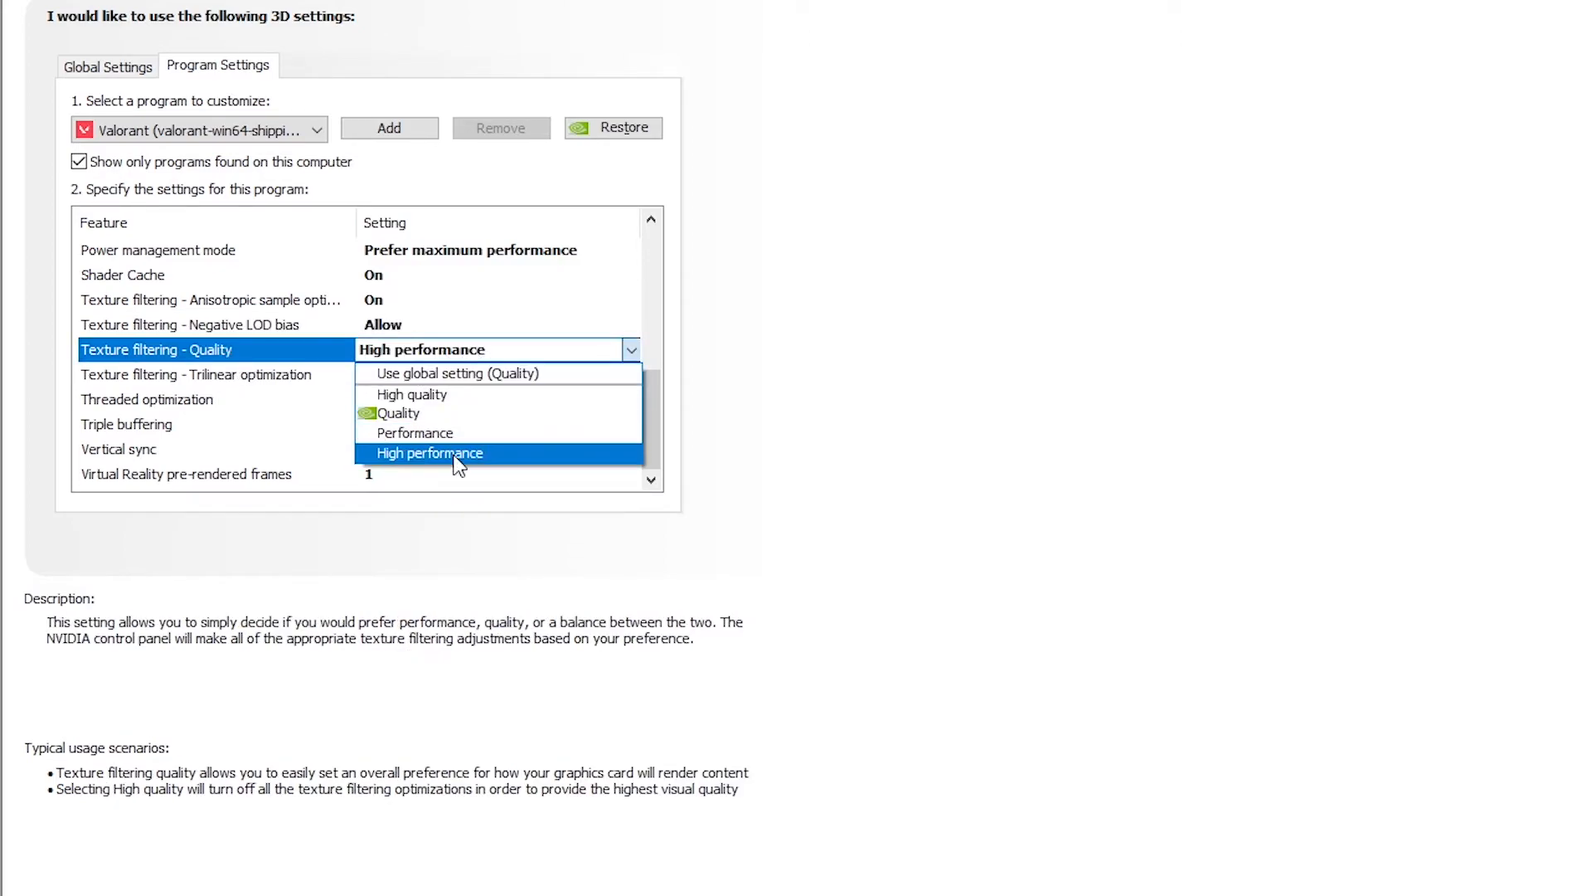
{"action": "left_click", "coordinate": [430, 453]}
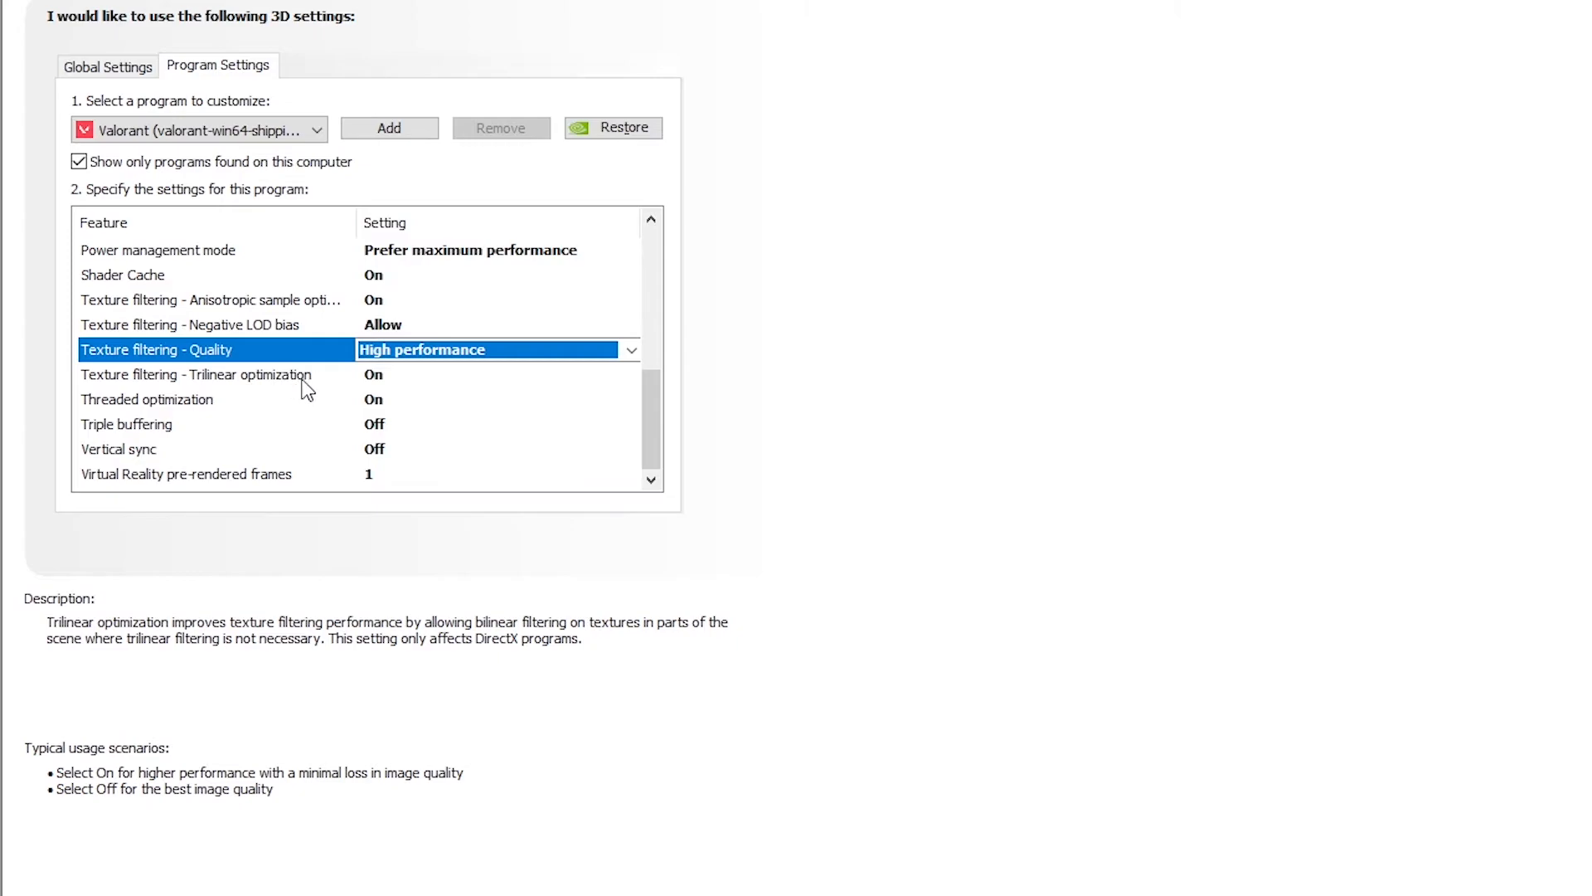
{"action": "left_click", "coordinate": [202, 373]}
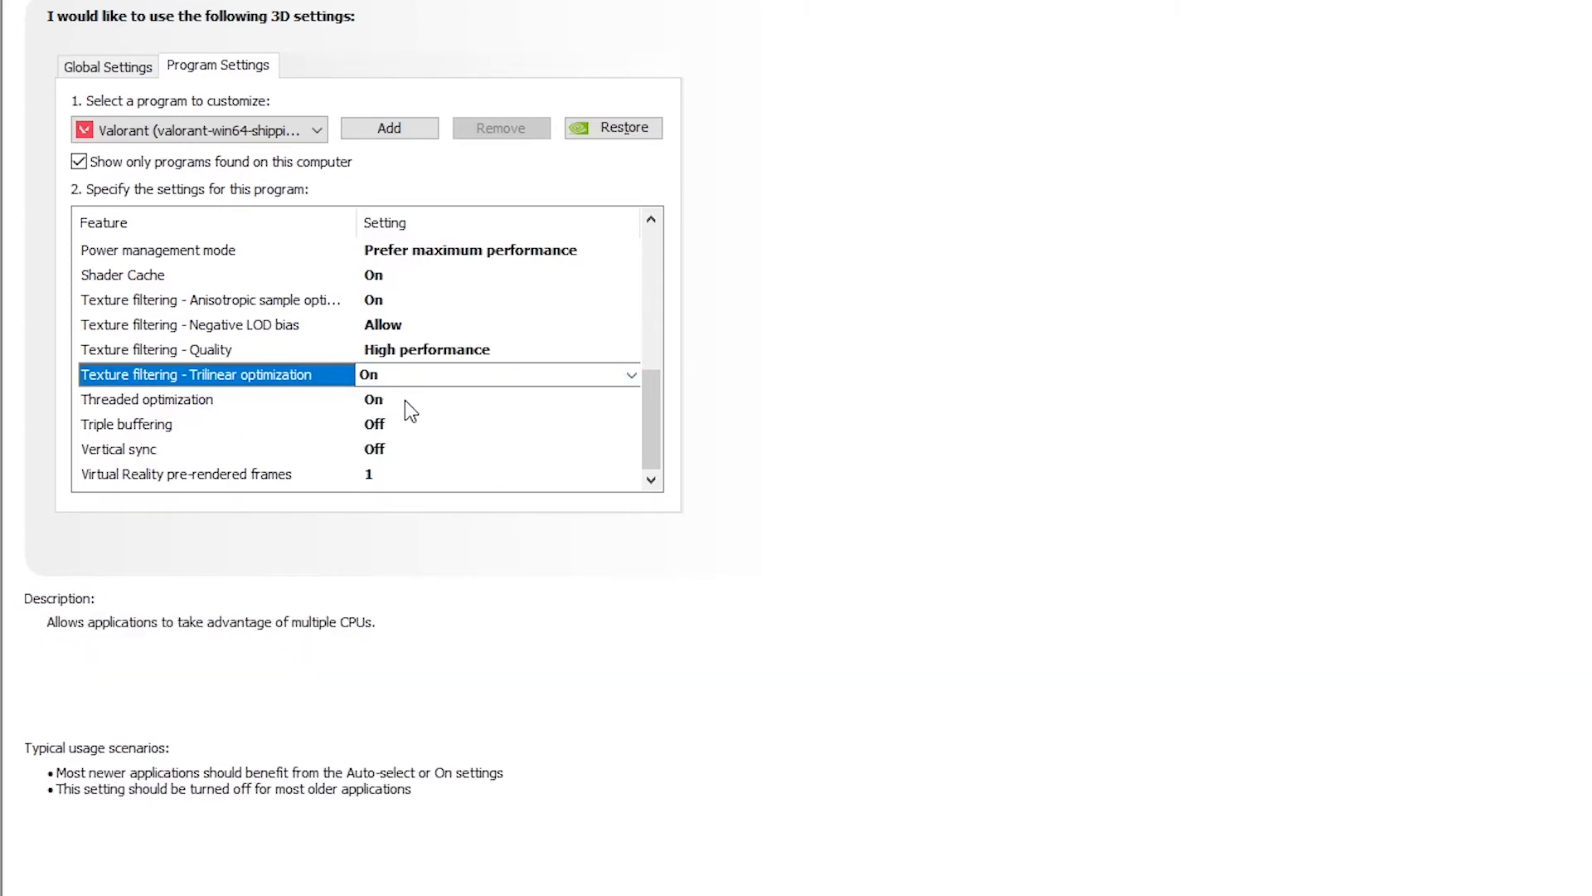
{"action": "left_click", "coordinate": [146, 400]}
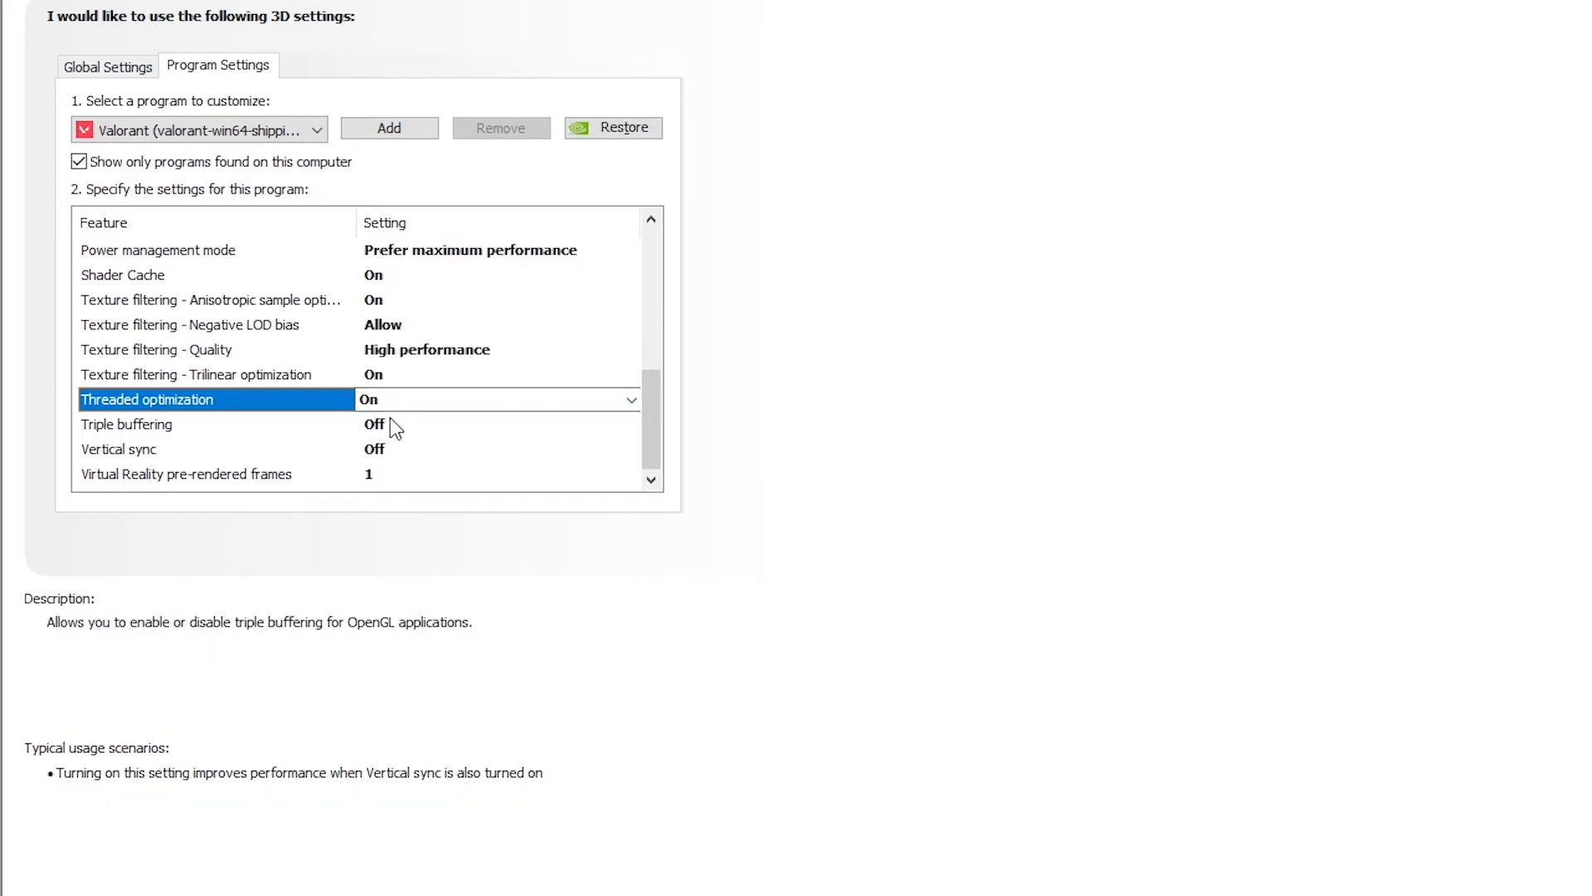
{"action": "left_click", "coordinate": [126, 424]}
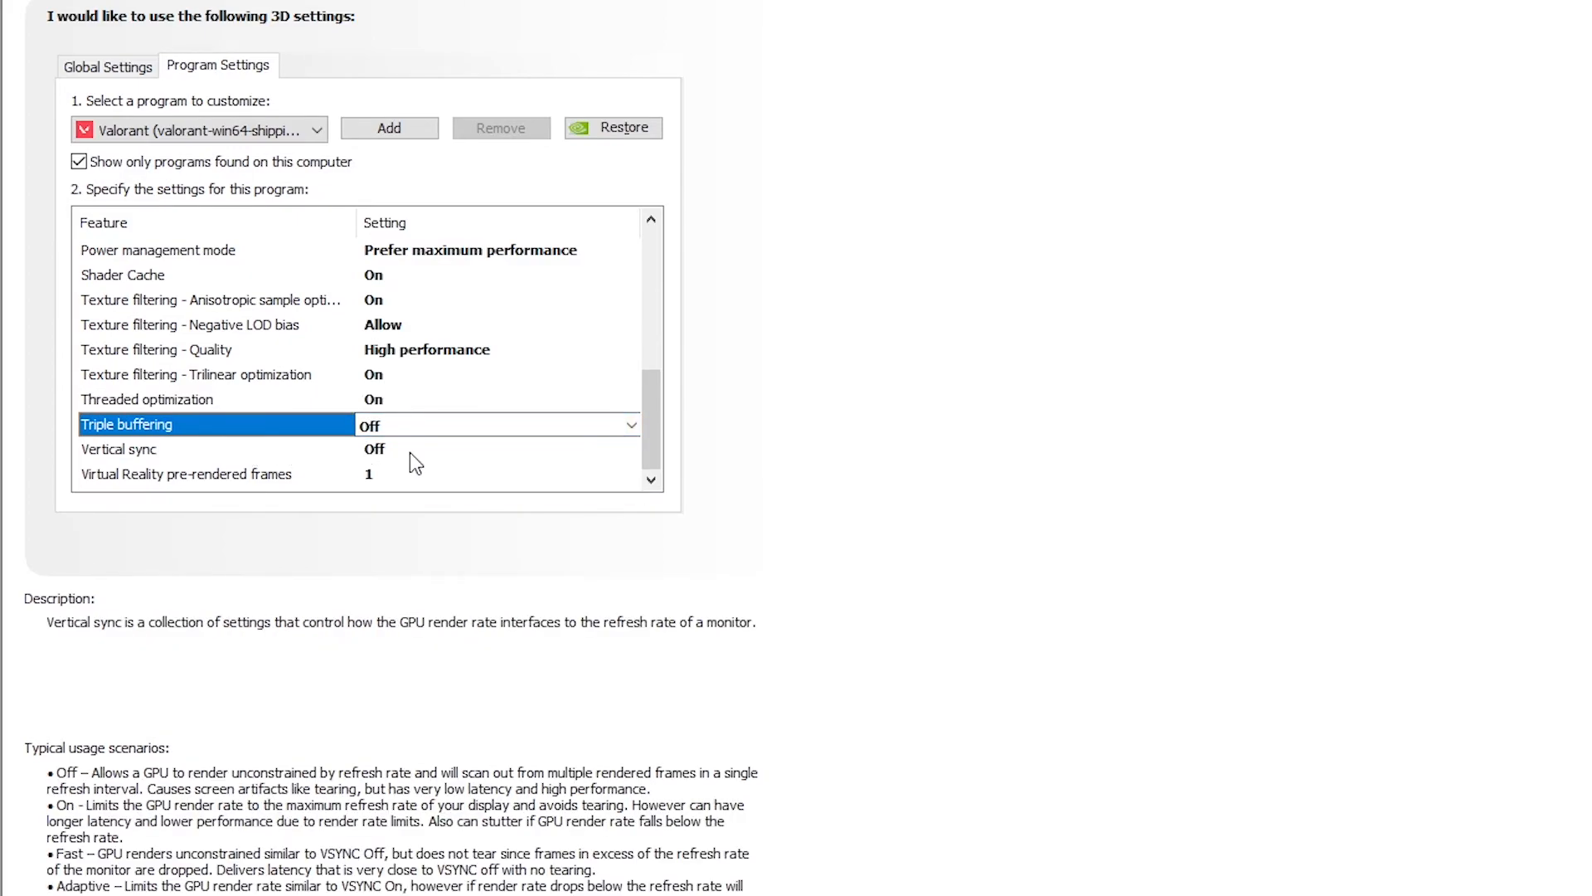
{"action": "left_click", "coordinate": [118, 449]}
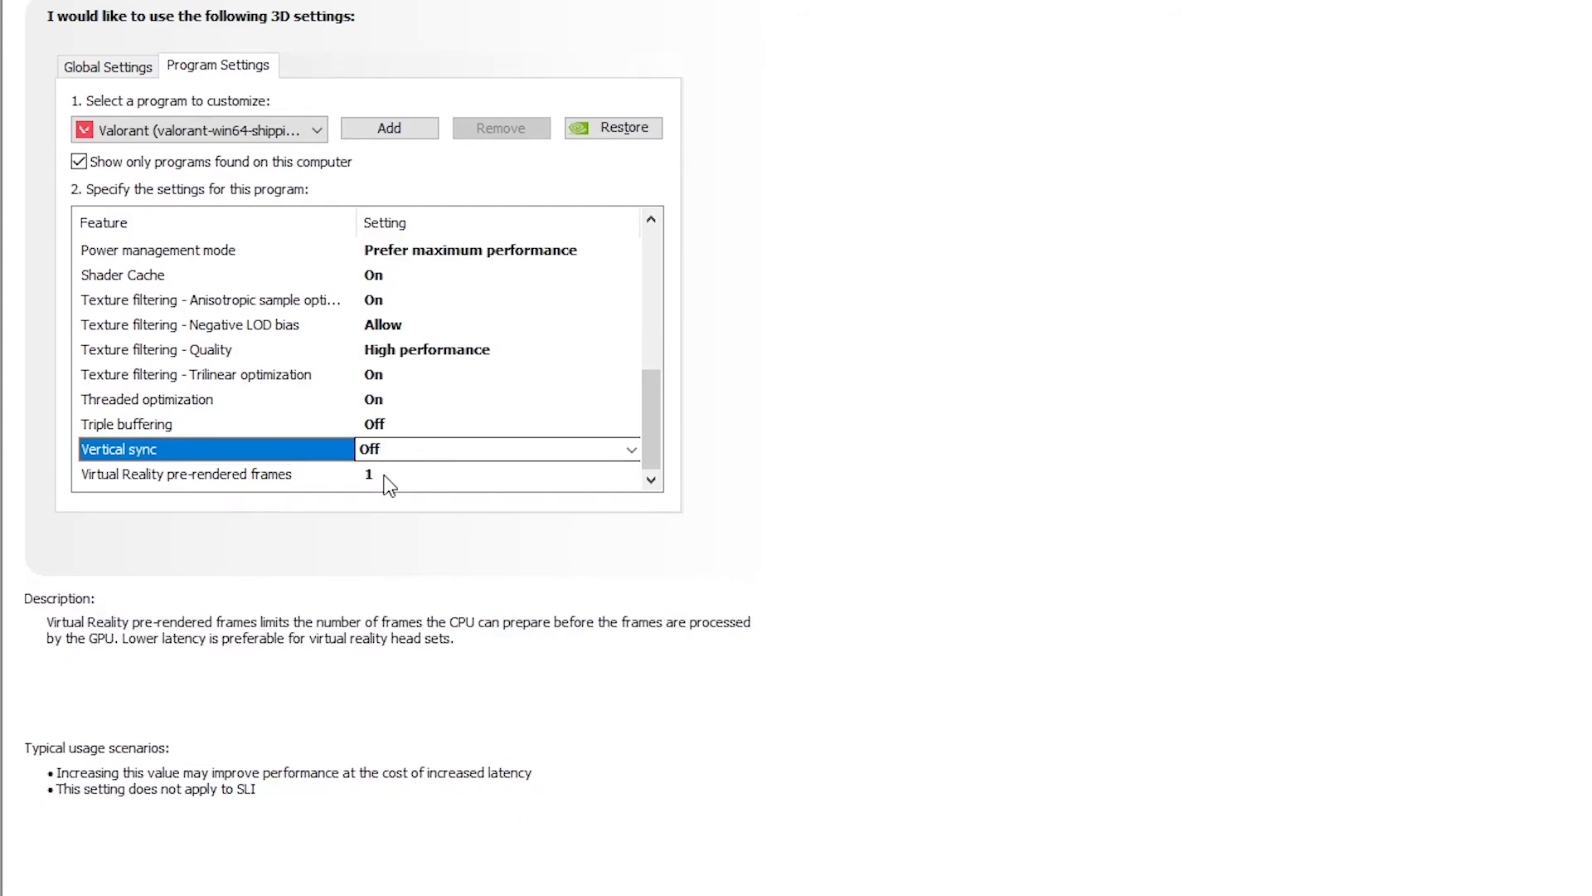
{"action": "left_click", "coordinate": [186, 474]}
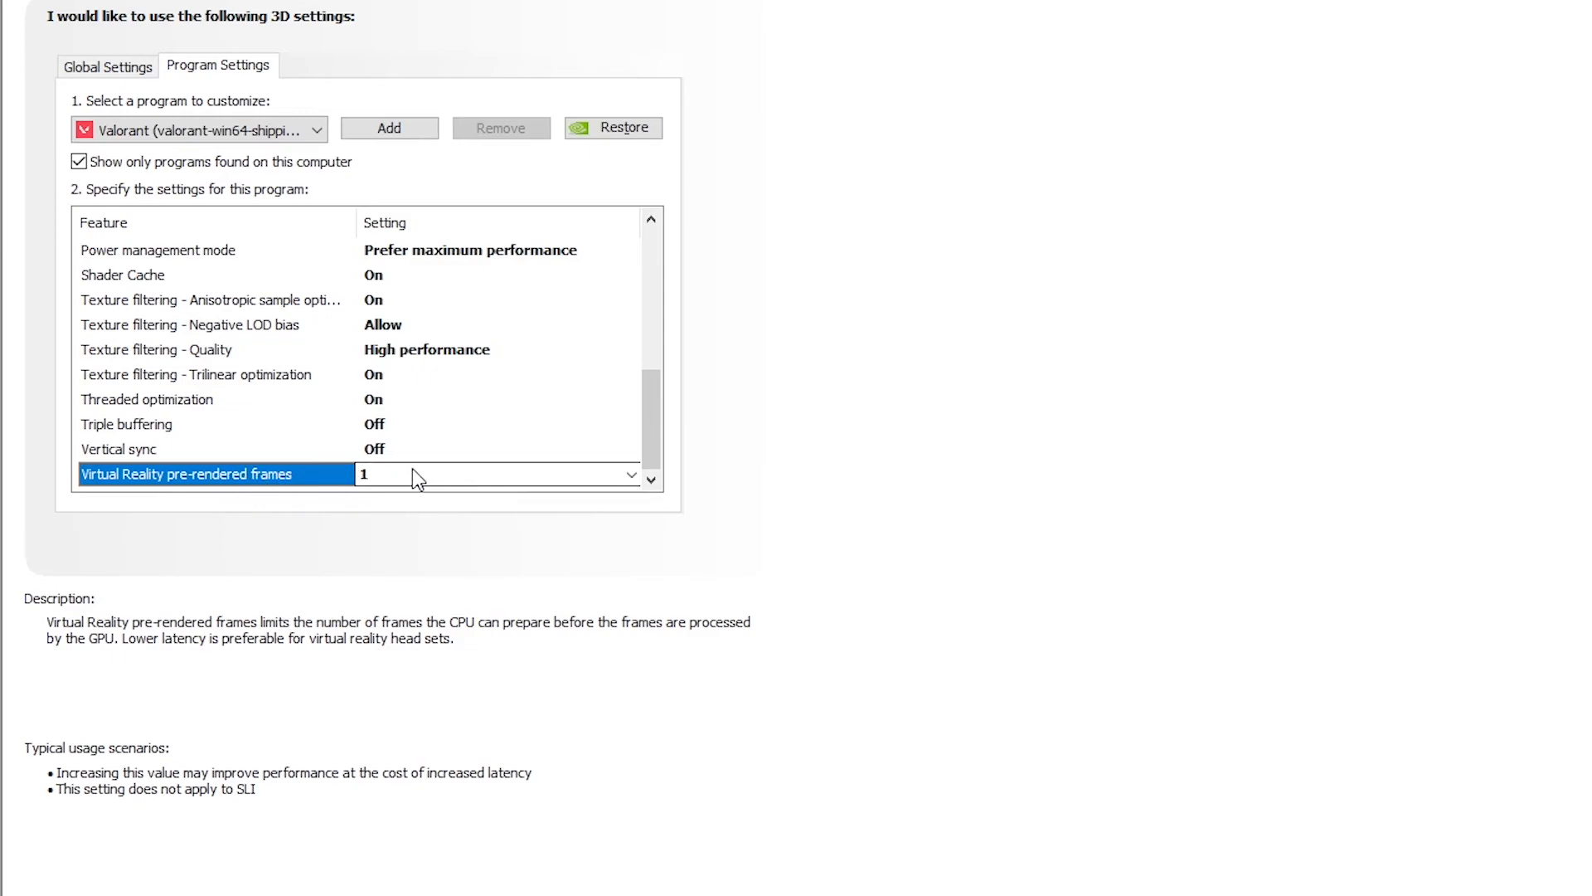
{"action": "left_click", "coordinate": [630, 475]}
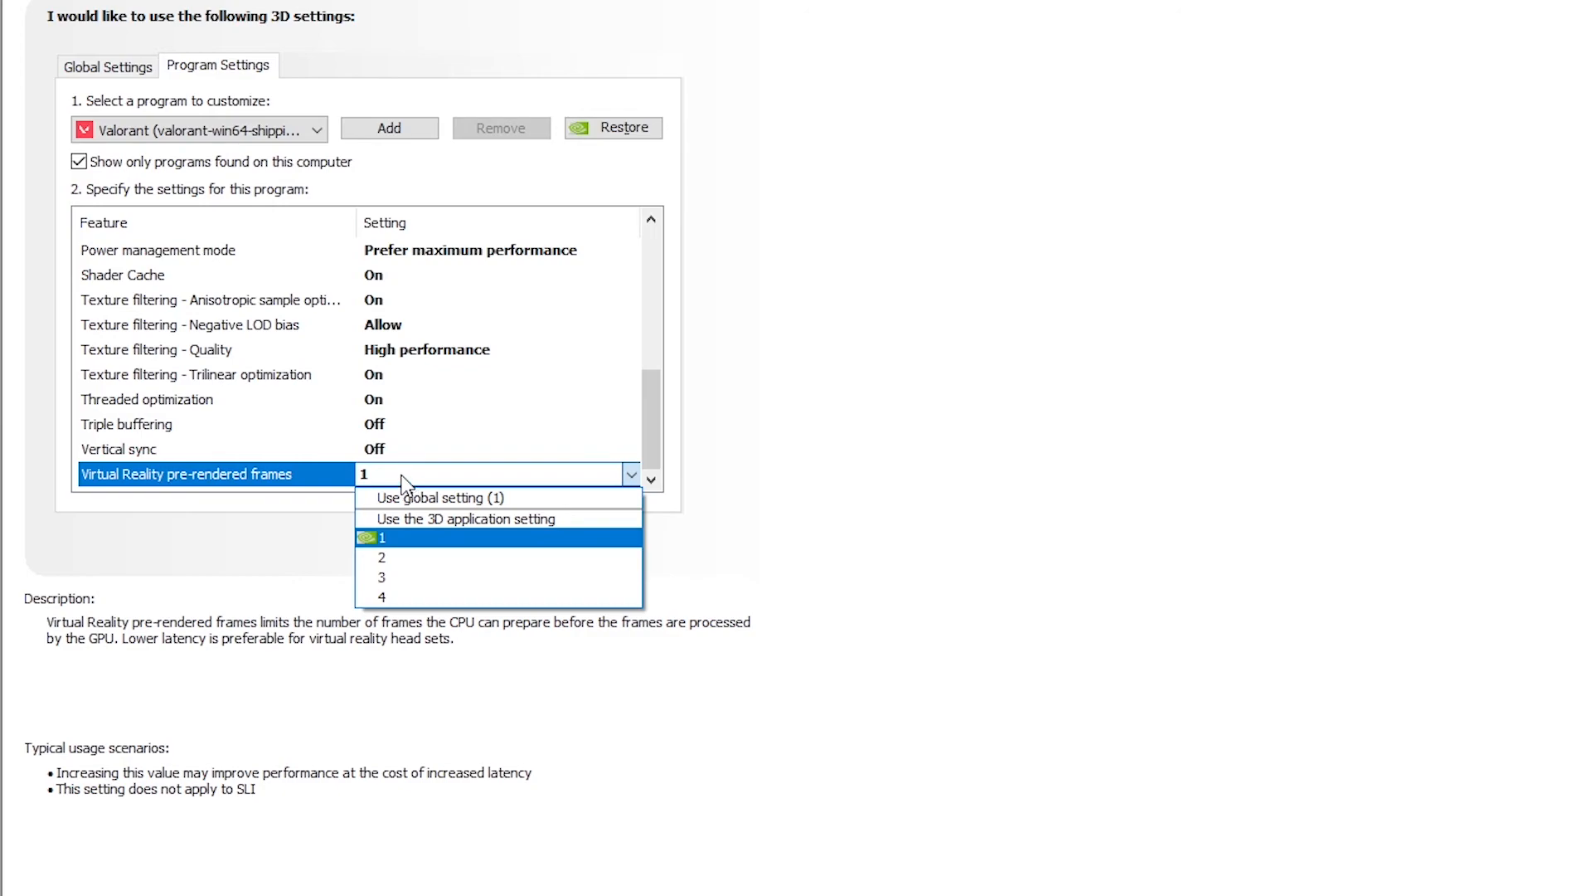
{"action": "left_click", "coordinate": [384, 538]}
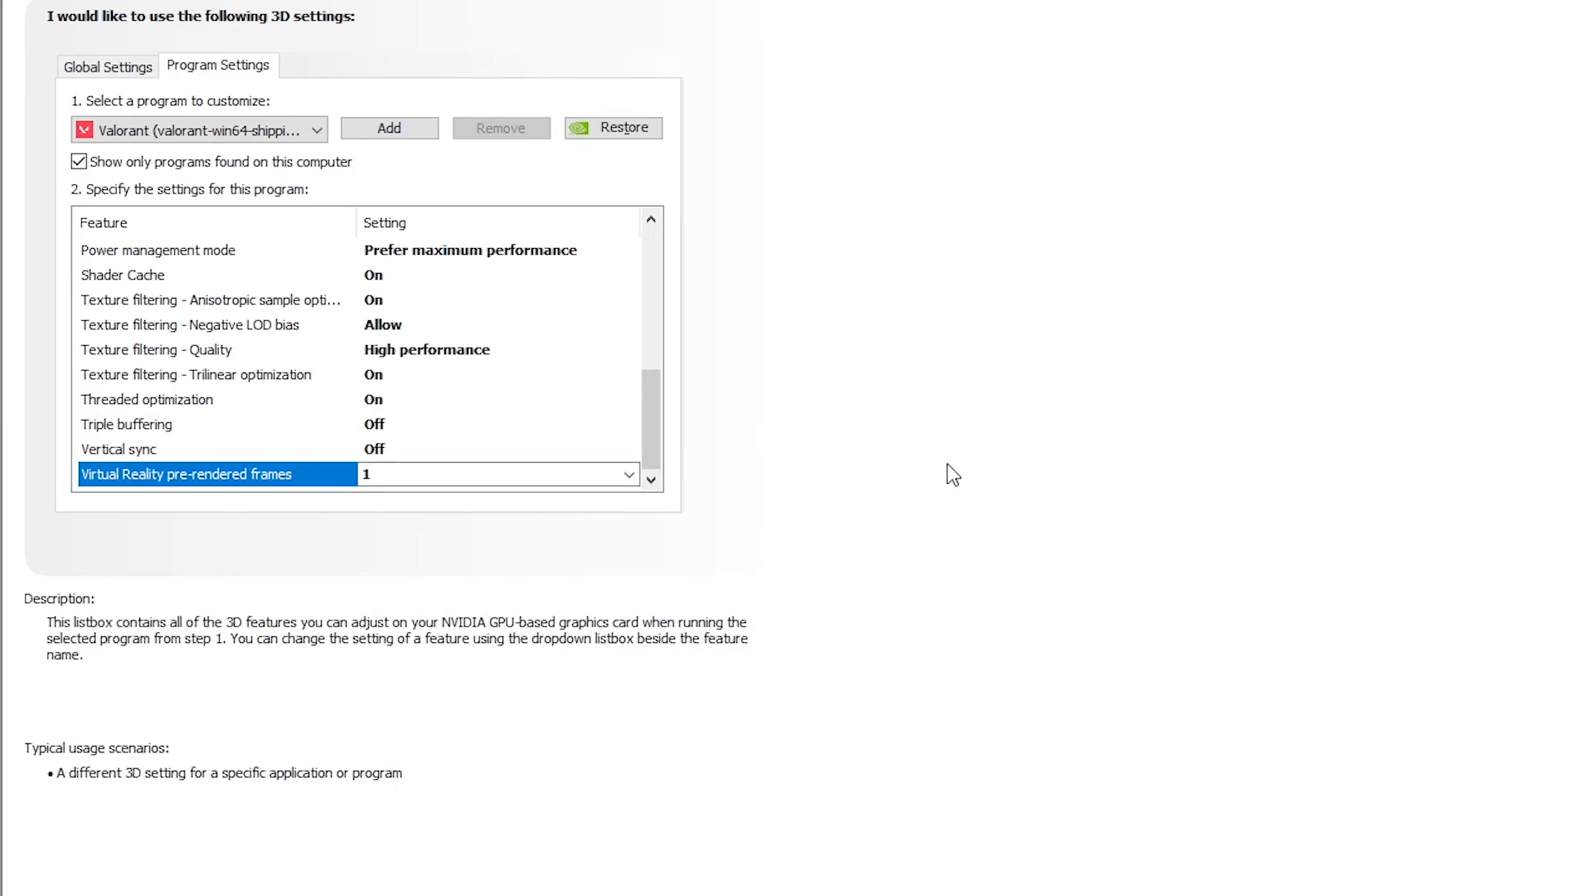